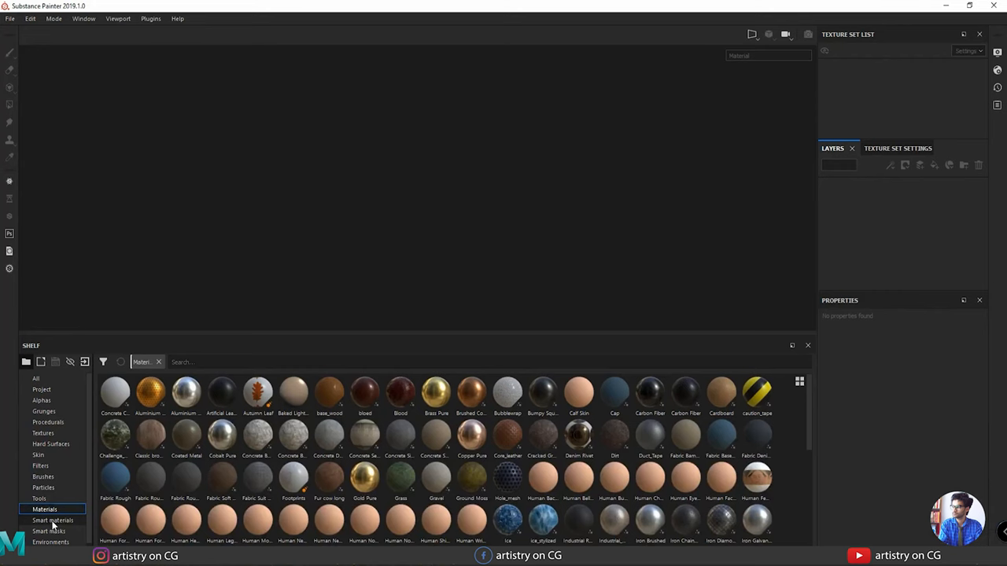
mouse_move(627, 274)
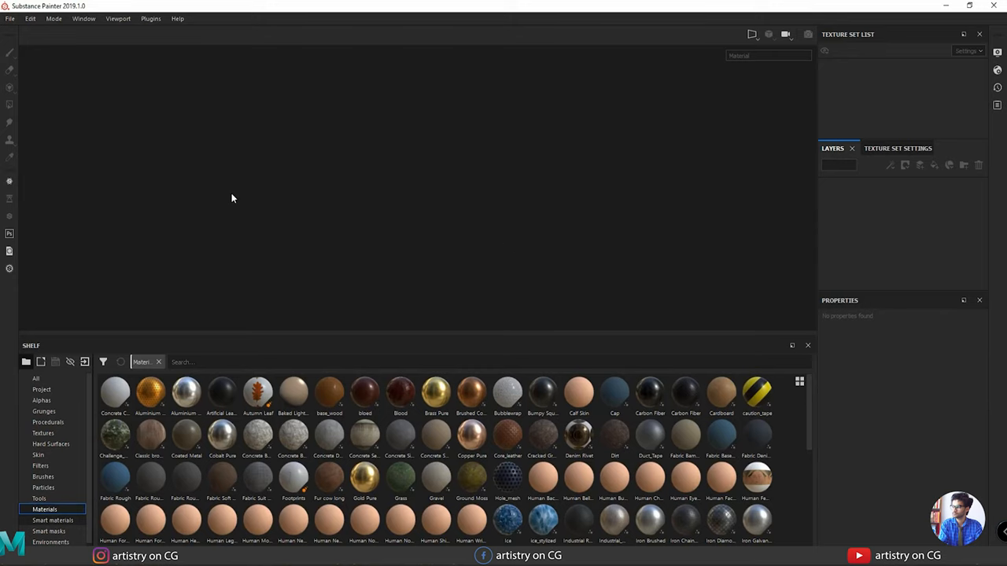
Step: Show the Smart materials category in the shelf's asset library
left_click(54, 519)
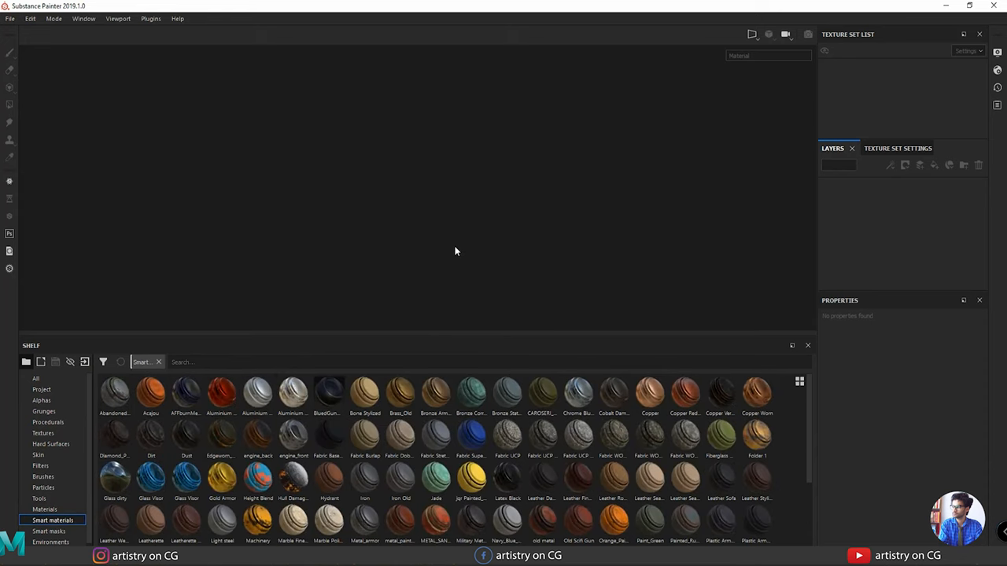
mouse_move(727, 130)
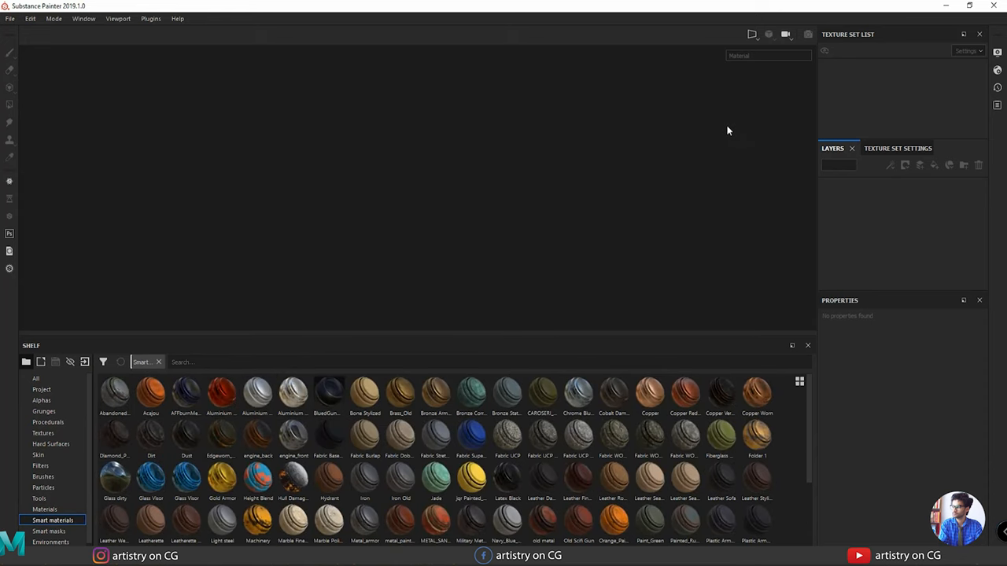
mouse_move(602, 239)
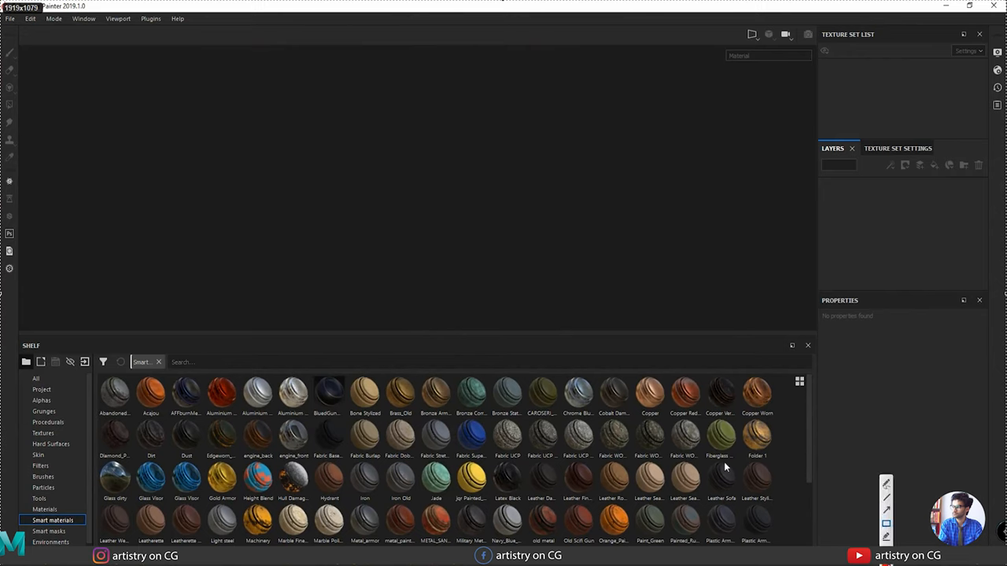
mouse_move(22, 52)
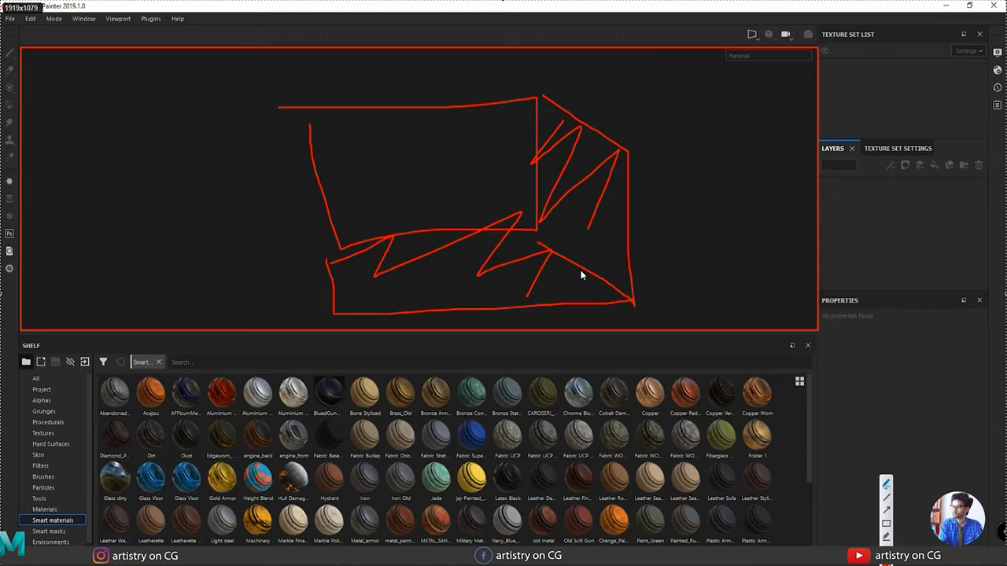
mouse_move(469, 235)
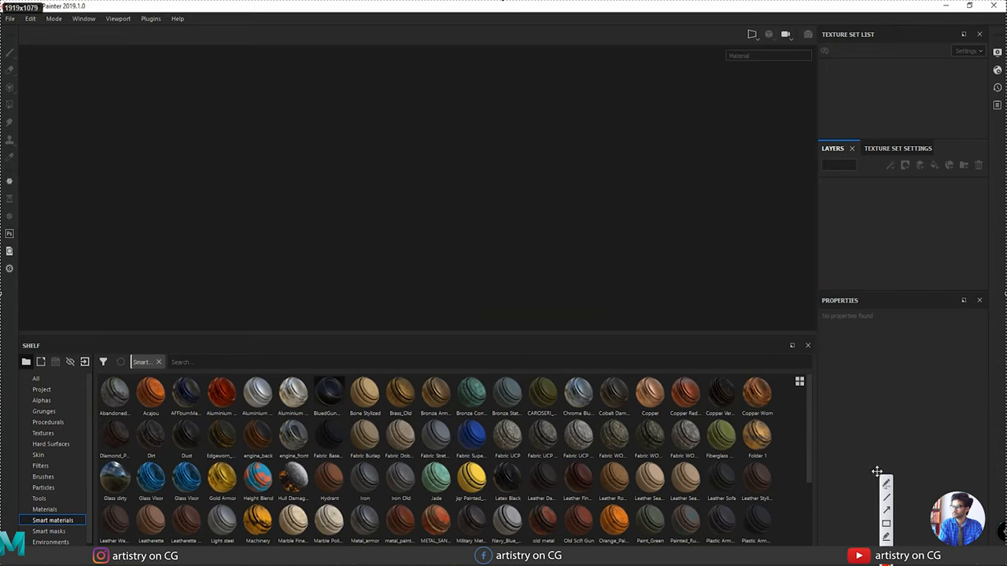
mouse_move(100, 379)
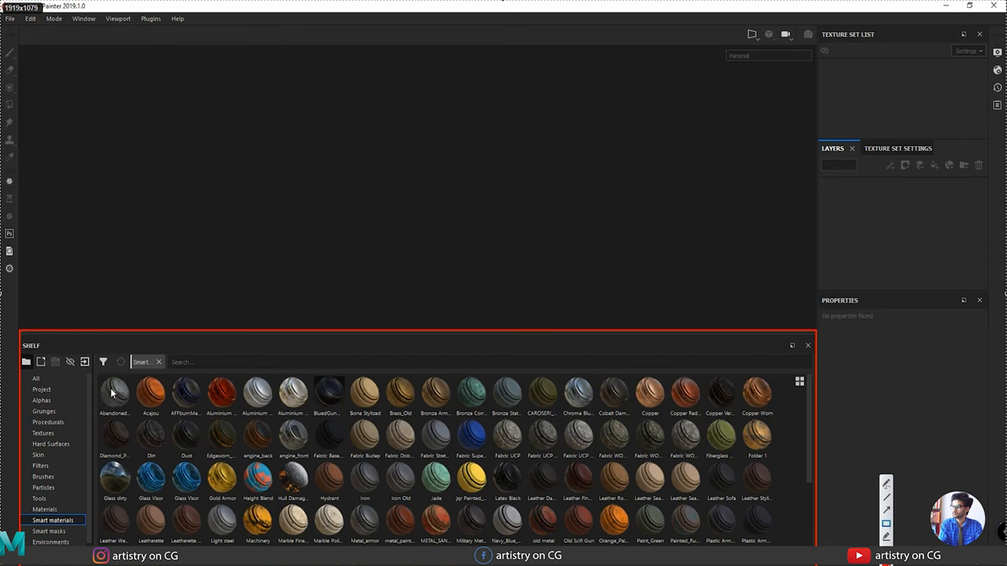
left_click_drag(113, 385, 726, 535)
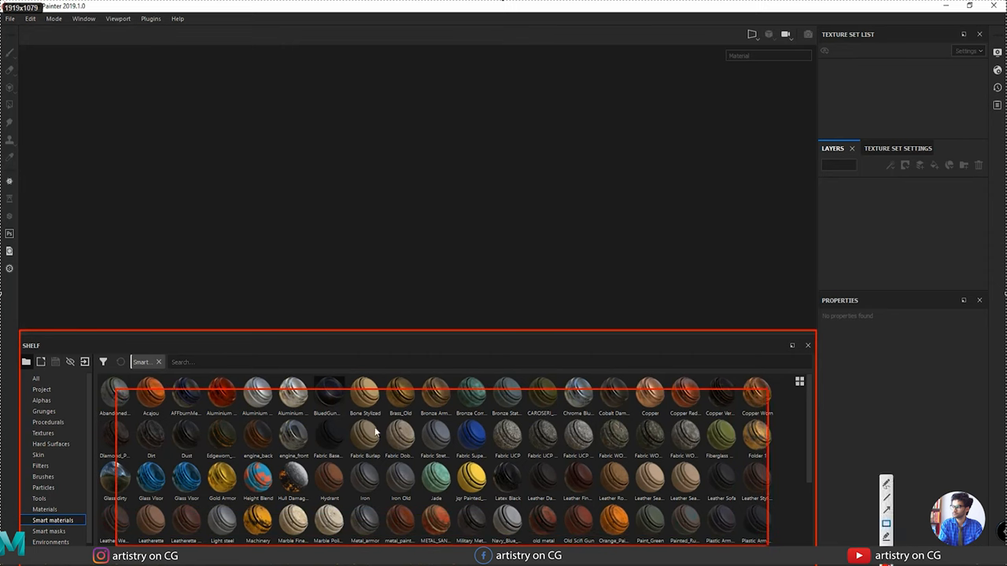
mouse_move(239, 439)
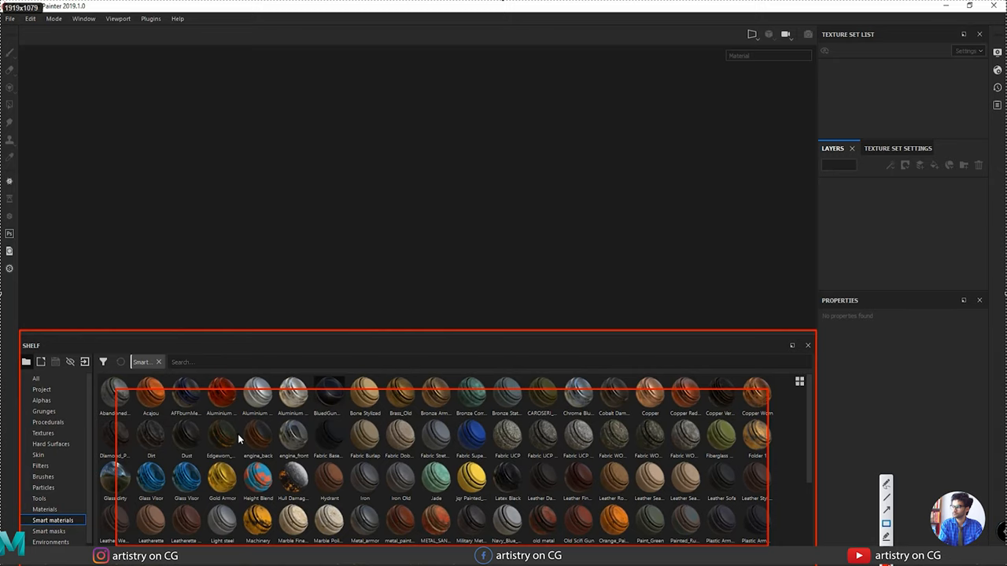
mouse_move(365, 422)
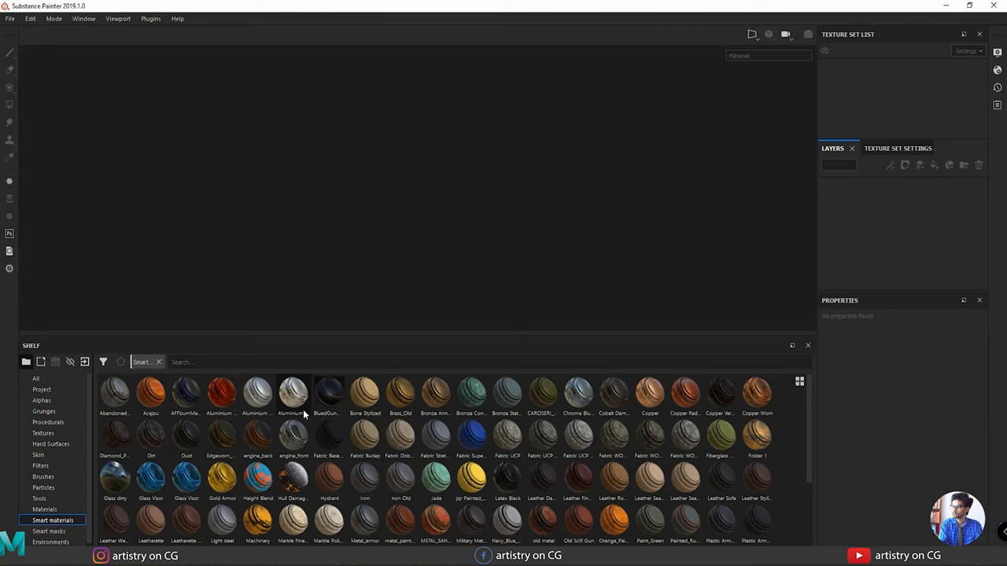
Step: Browse the shelf's Alphas, Grunges, Procedurals and Textures categories in turn
left_click(41, 401)
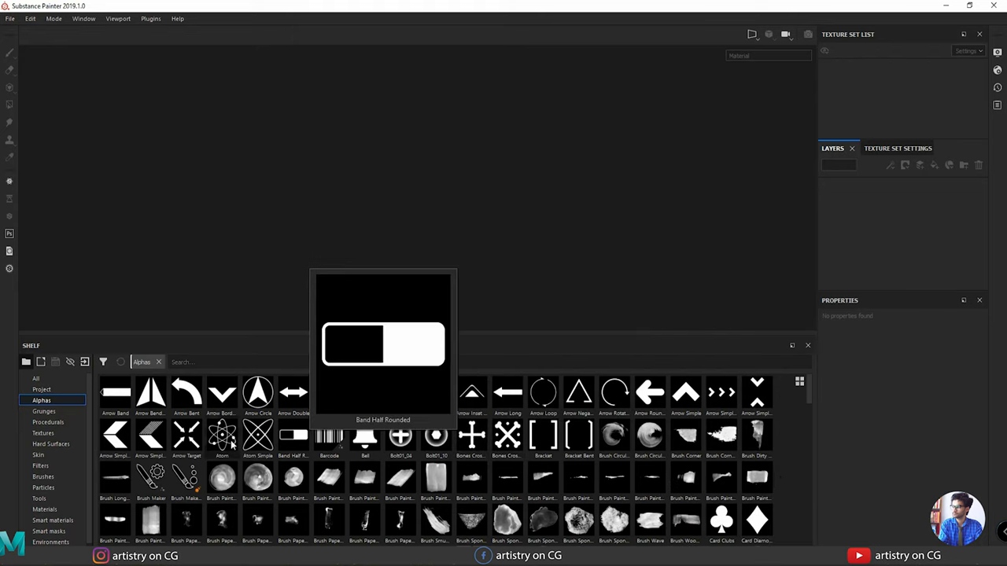
mouse_move(436, 434)
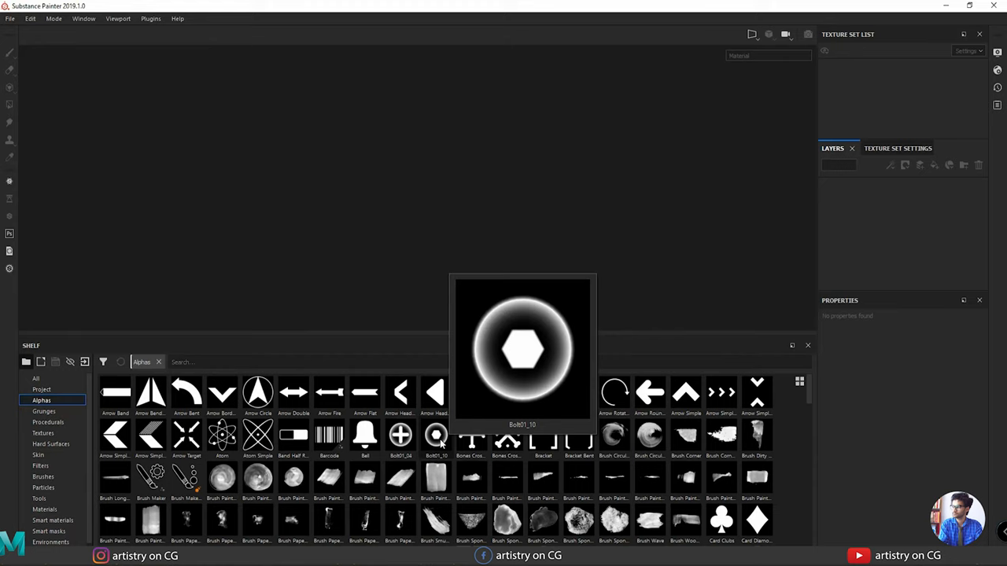
left_click(44, 413)
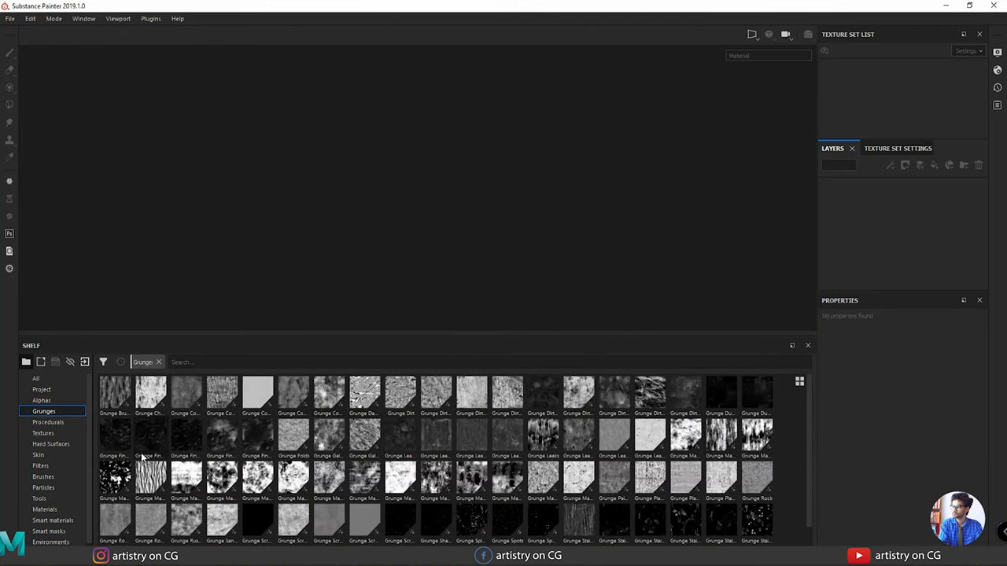
left_click(48, 422)
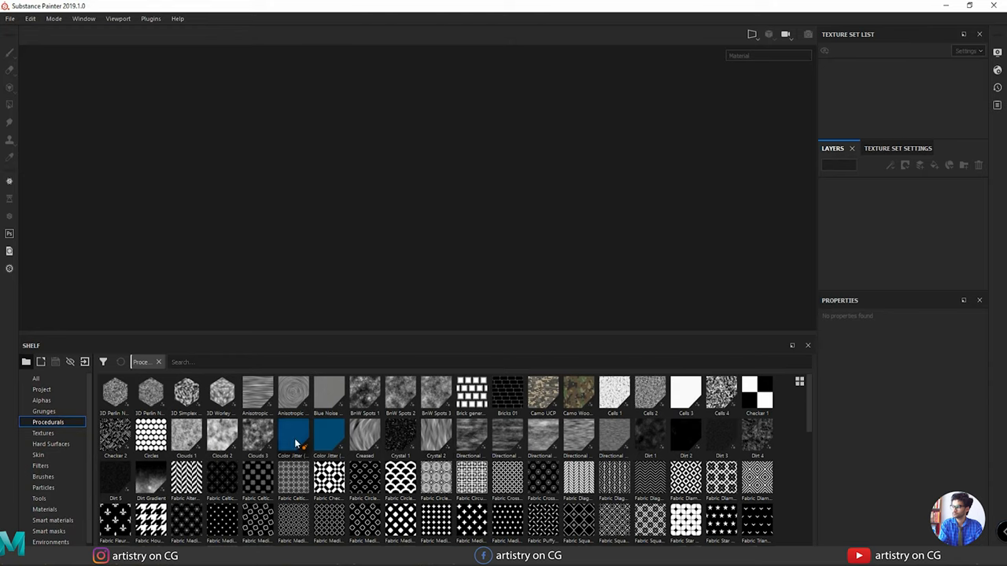
left_click(42, 432)
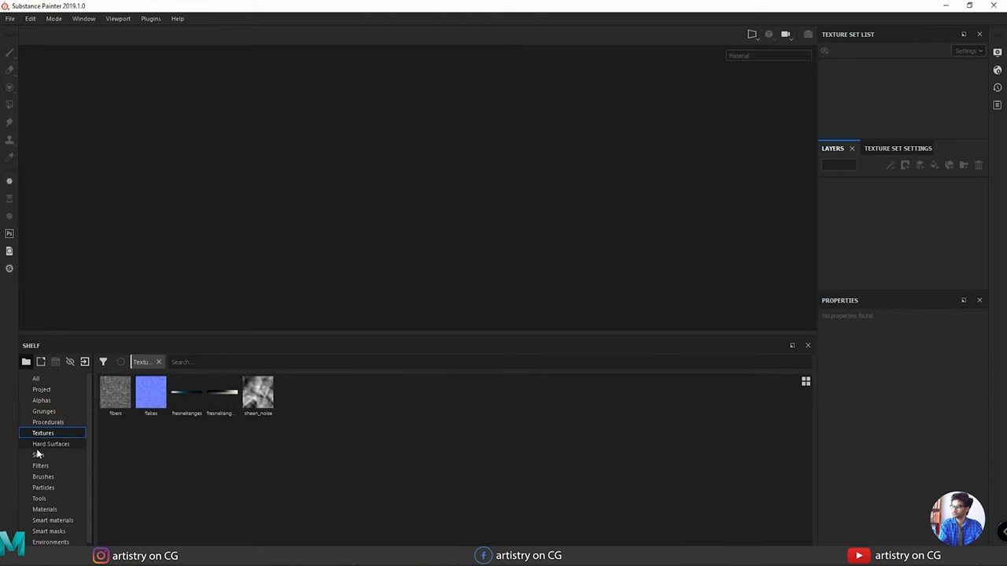
Step: Continue through Hard Surfaces and Skin, ending with the Filters library displayed
left_click(50, 443)
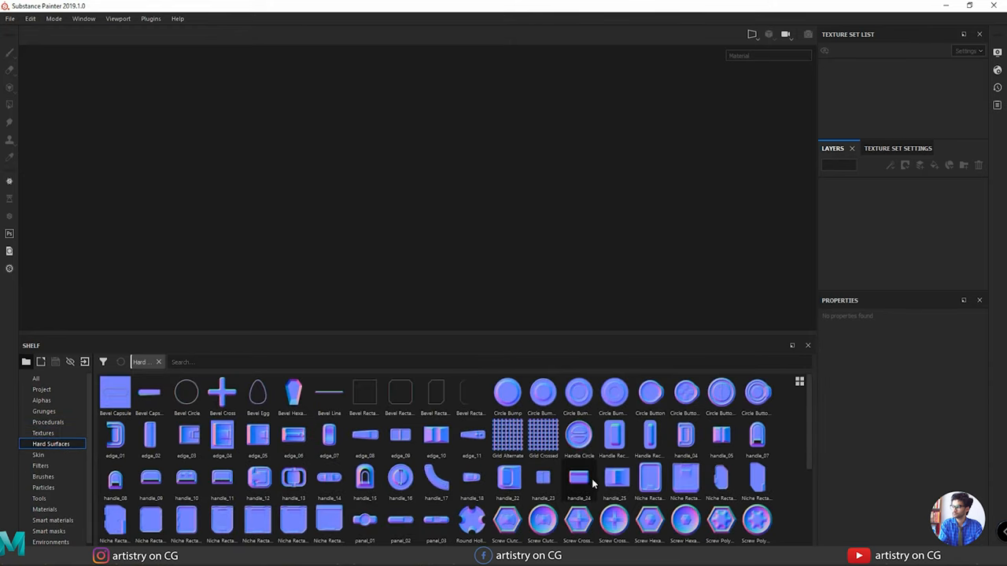
scroll("down", 3)
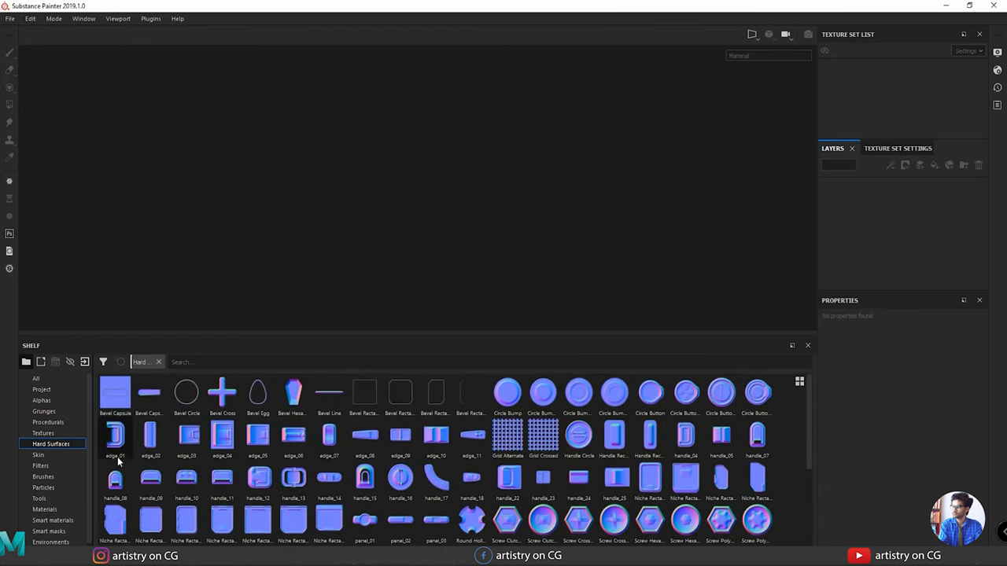
left_click(38, 455)
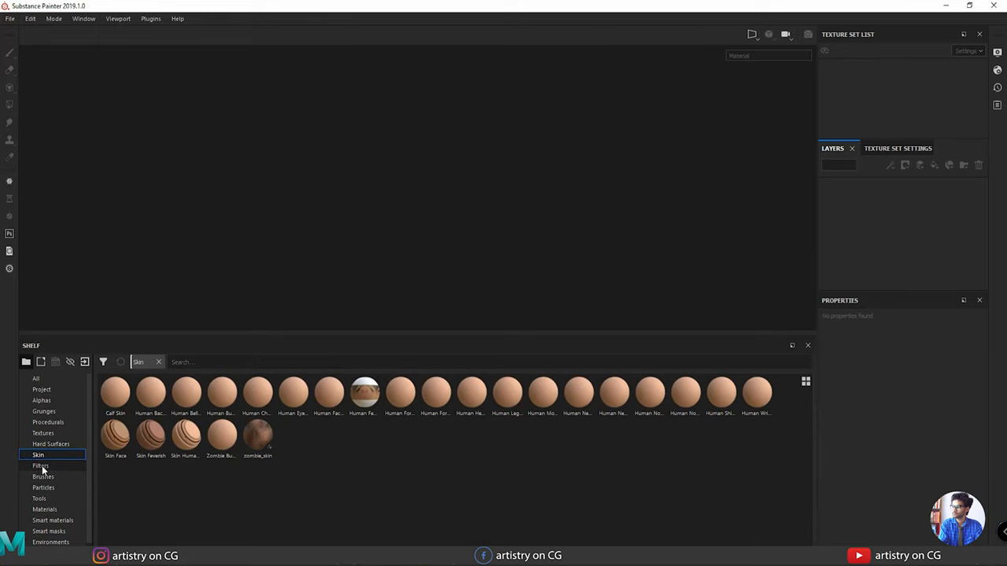
left_click(40, 466)
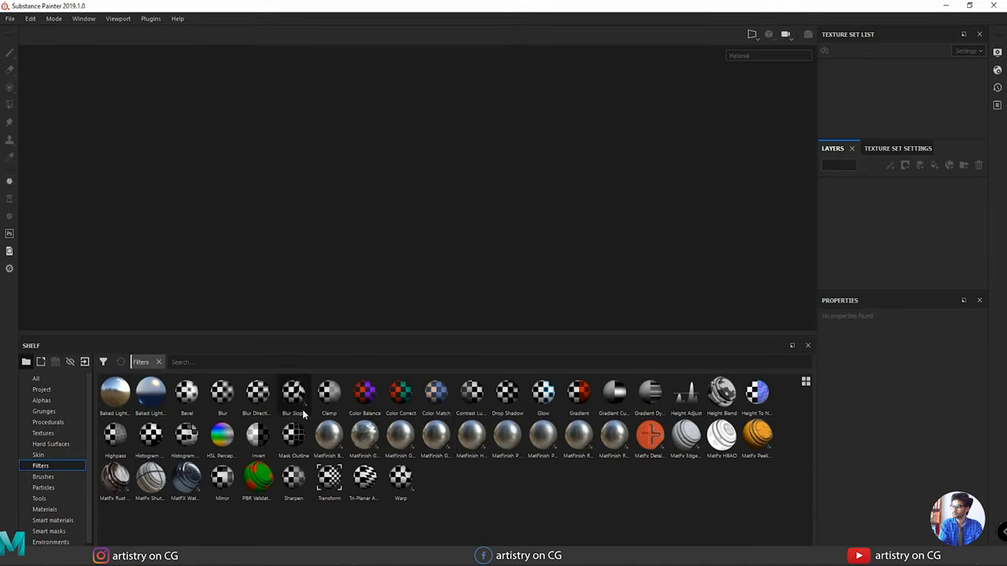
mouse_move(329, 393)
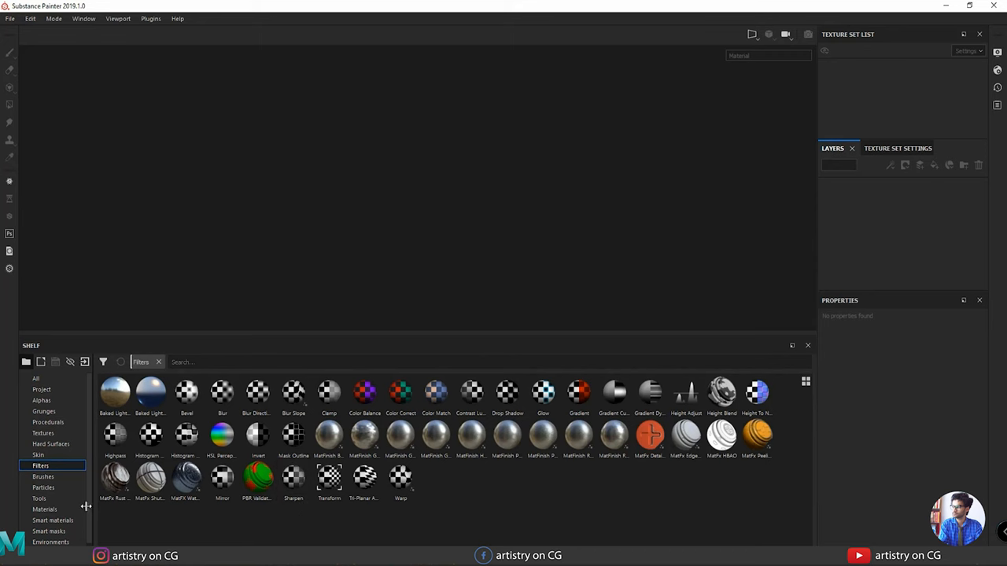
Step: Browse the Brushes, Particles and Tools presets, then show the Materials collection
left_click(42, 477)
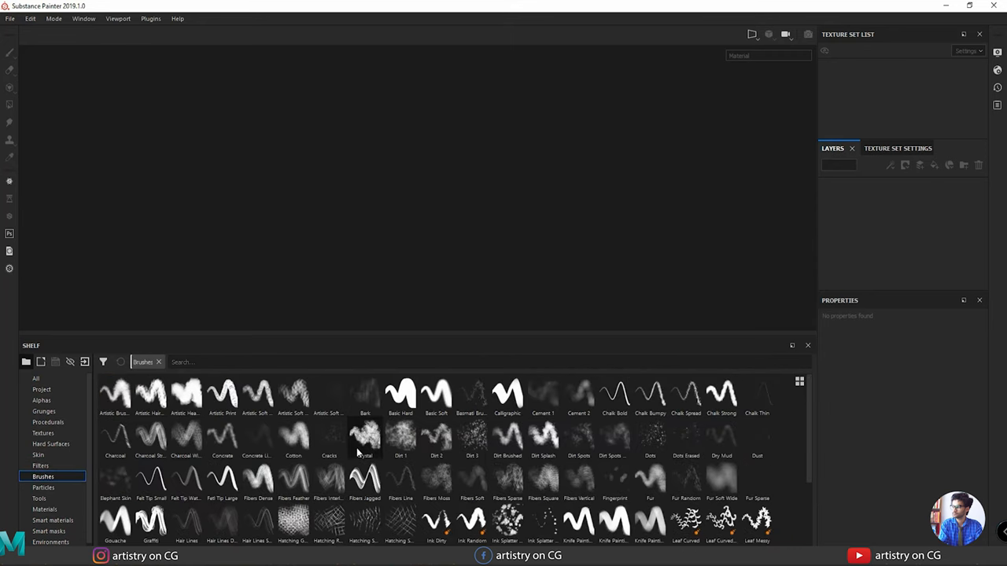
scroll("down", 3)
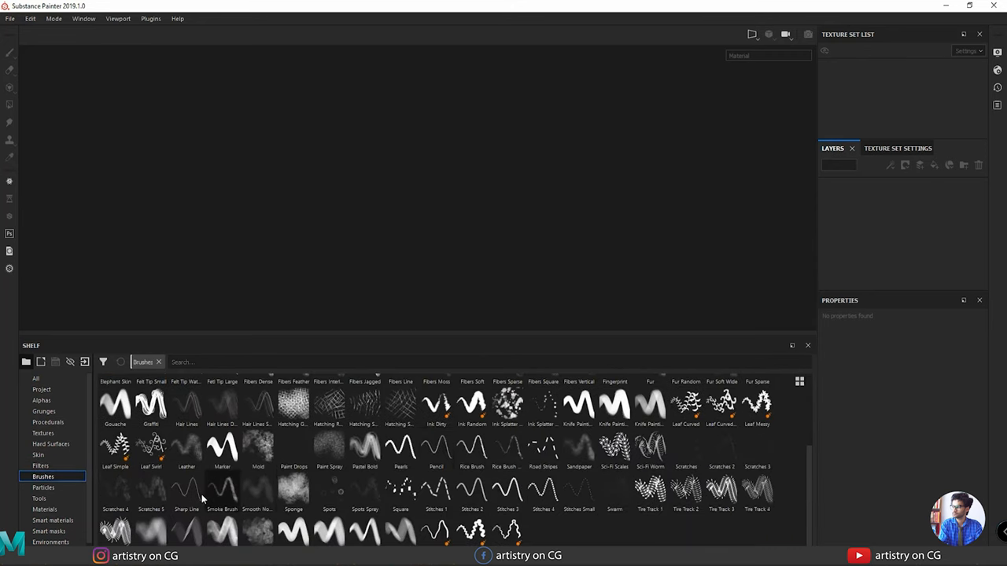
left_click(44, 487)
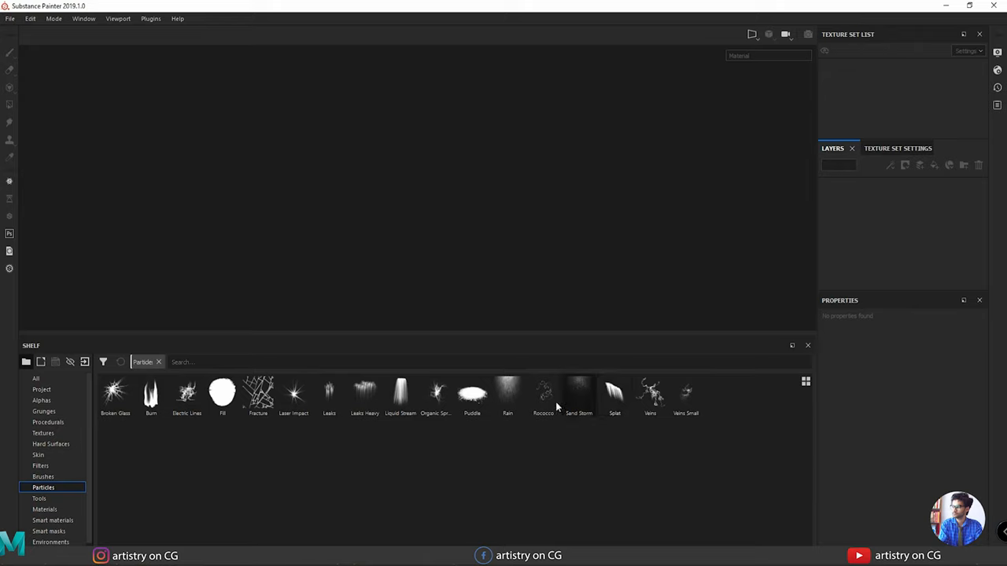
mouse_move(292, 397)
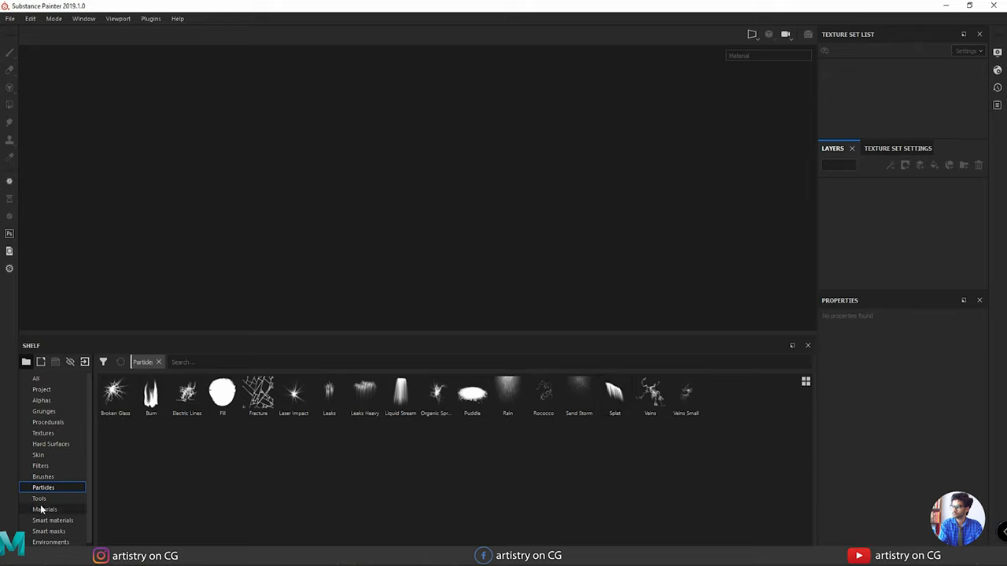
left_click(39, 497)
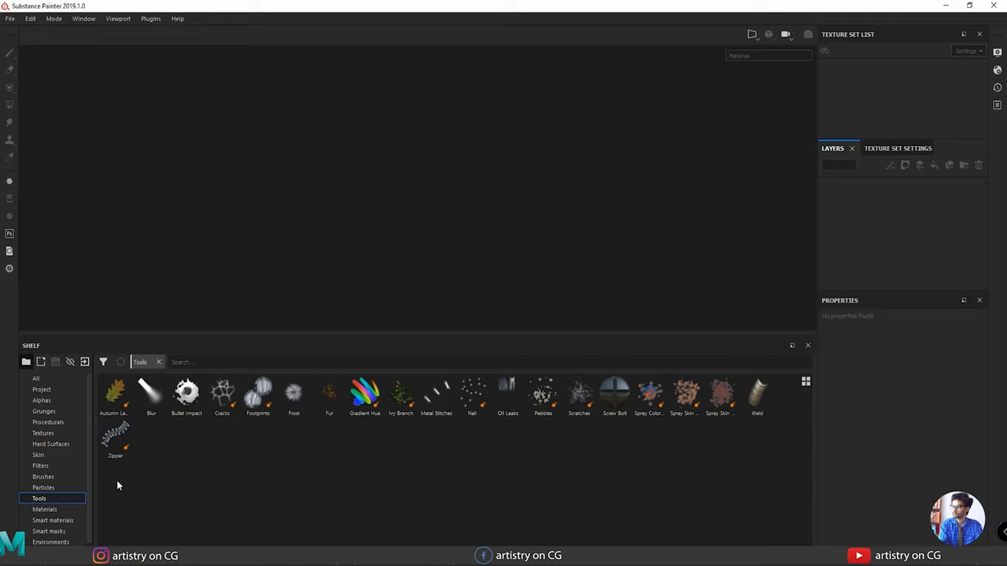
mouse_move(652, 393)
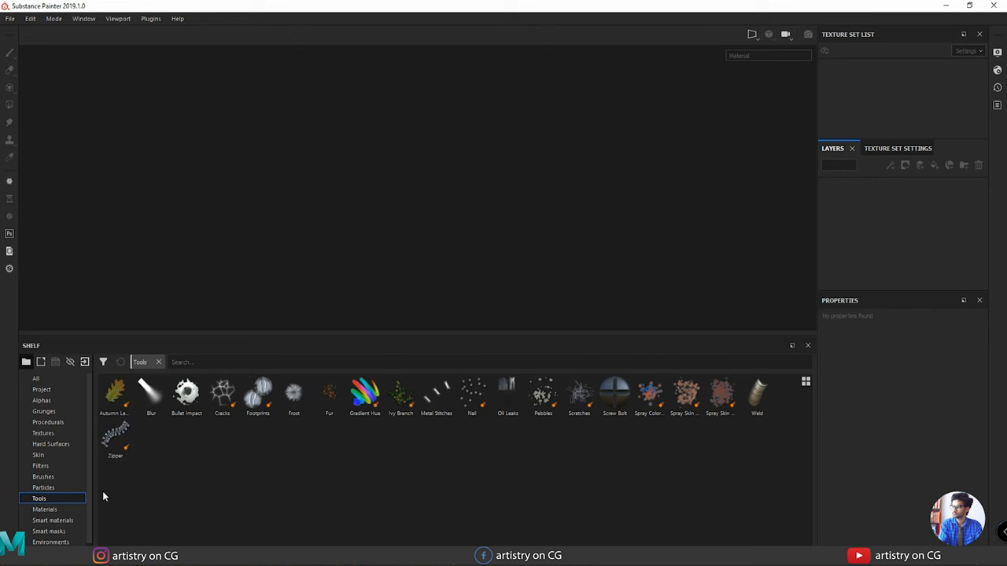
left_click(44, 510)
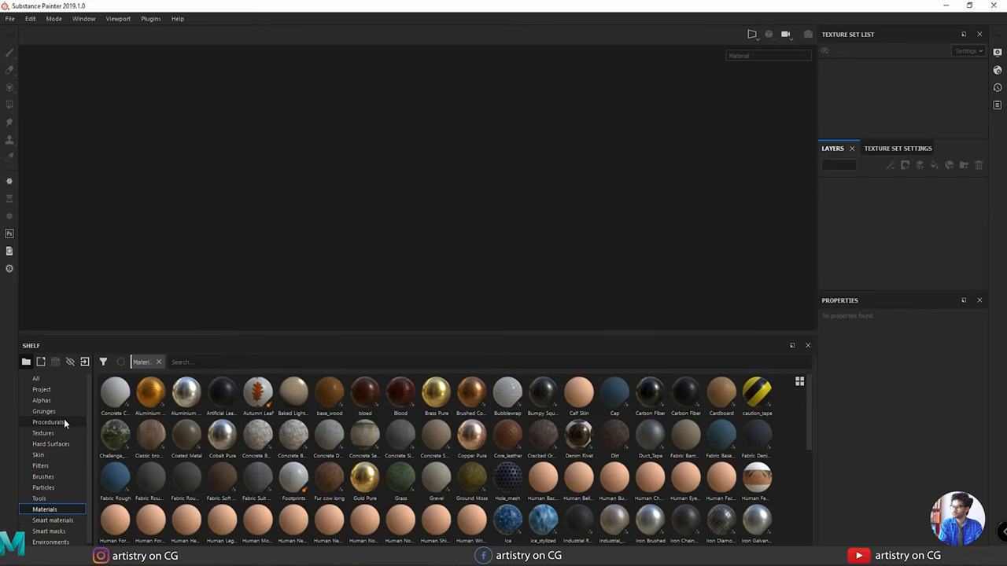
Step: Show the Alphas, then flip between the Materials and Smart materials collections
left_click(41, 402)
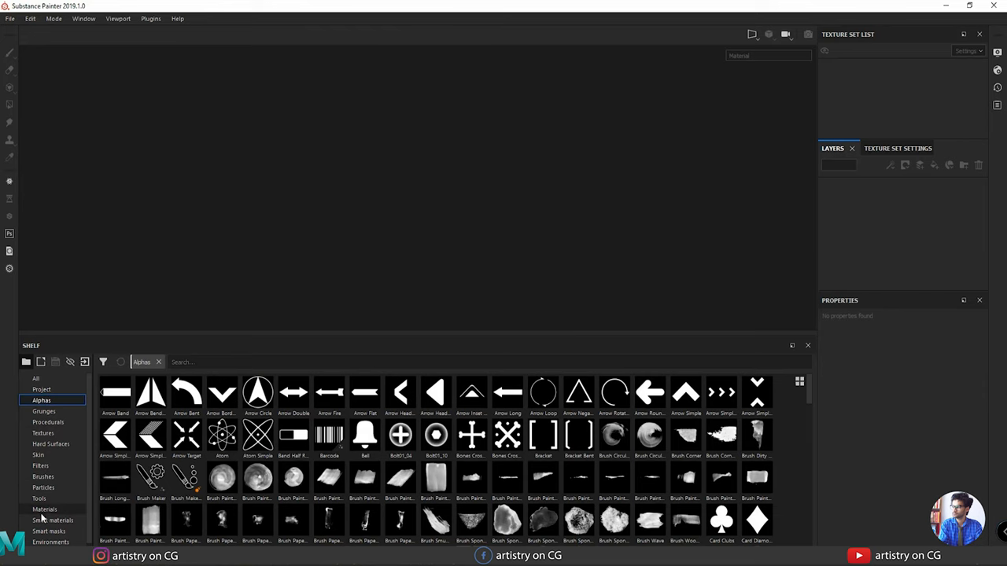
left_click(44, 510)
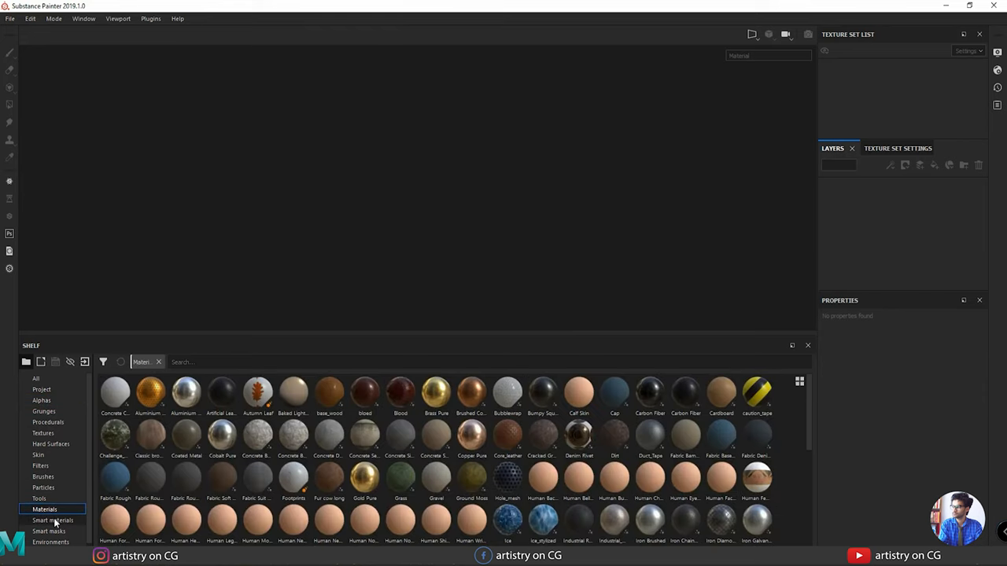
left_click(53, 519)
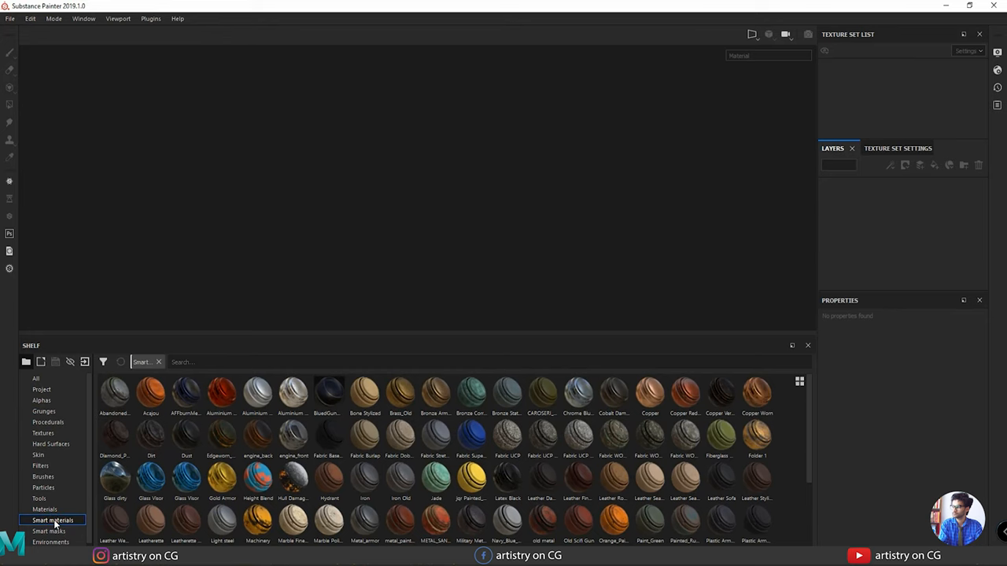
left_click(44, 510)
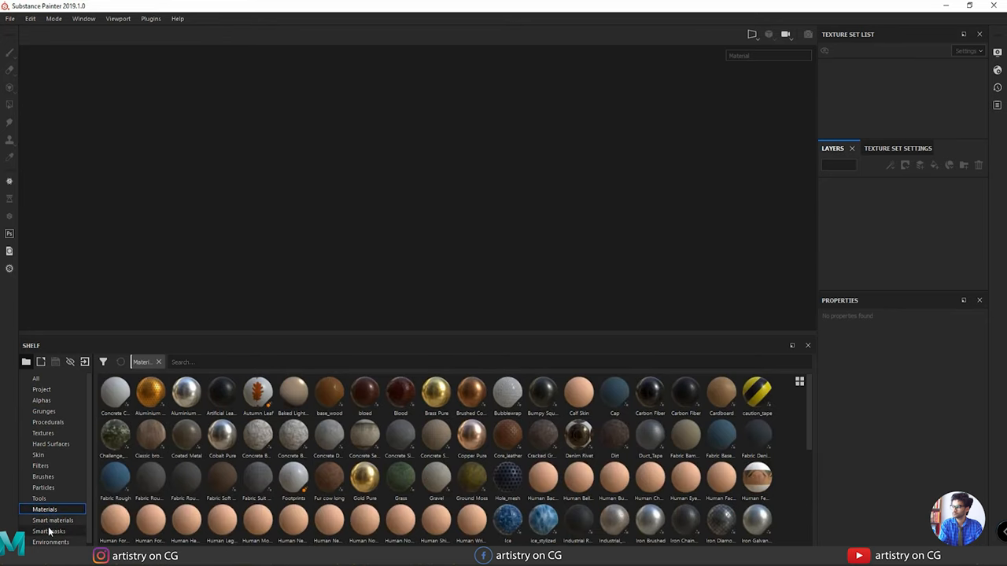
Step: Compare Materials and Smart materials previews, leaving Smart materials displayed
left_click(54, 519)
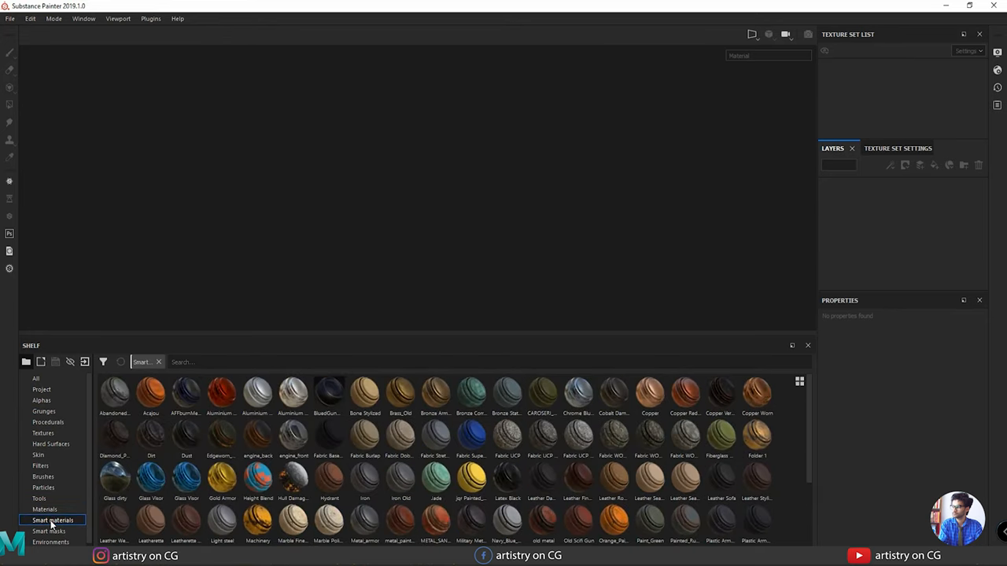
left_click(44, 509)
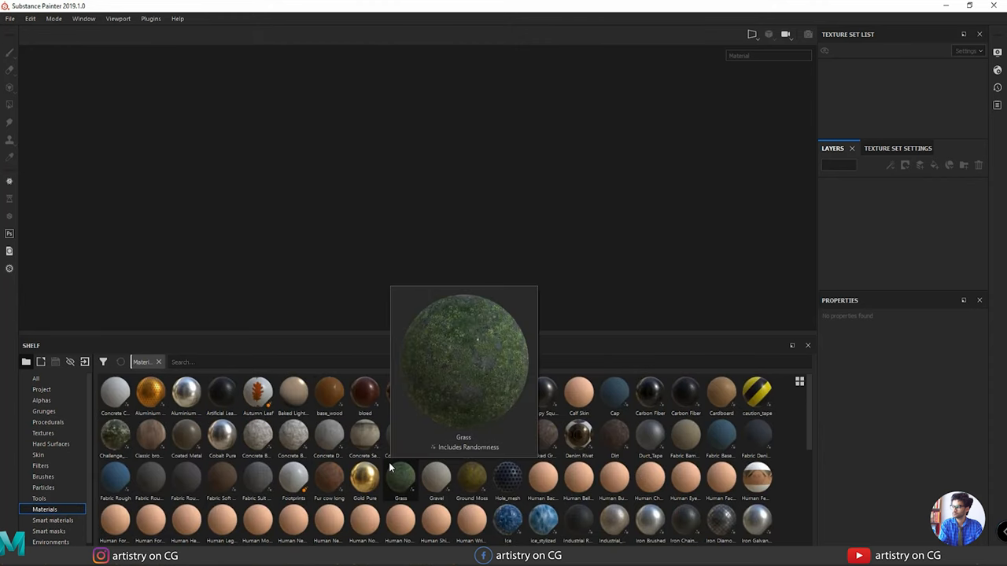
mouse_move(506, 390)
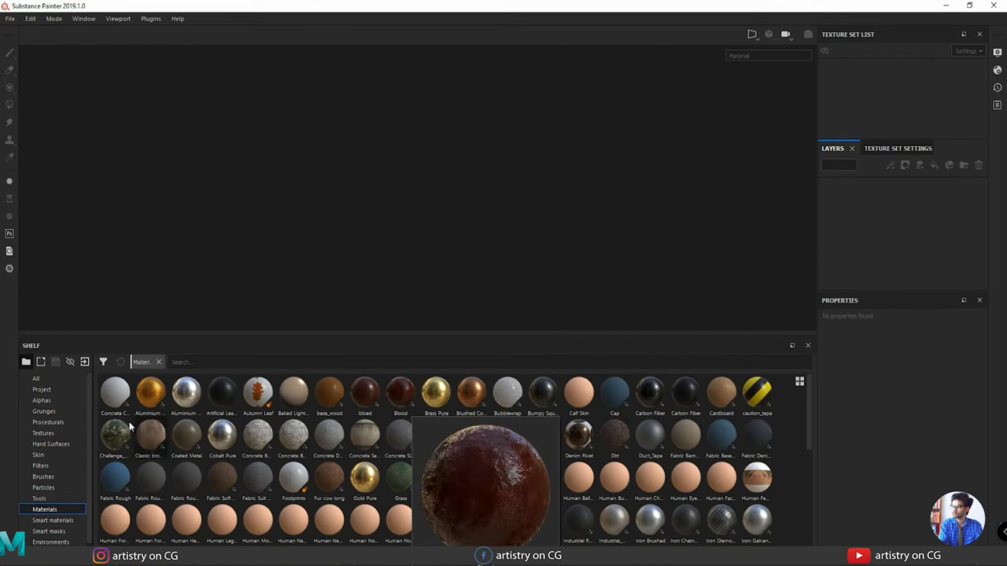
left_click(54, 519)
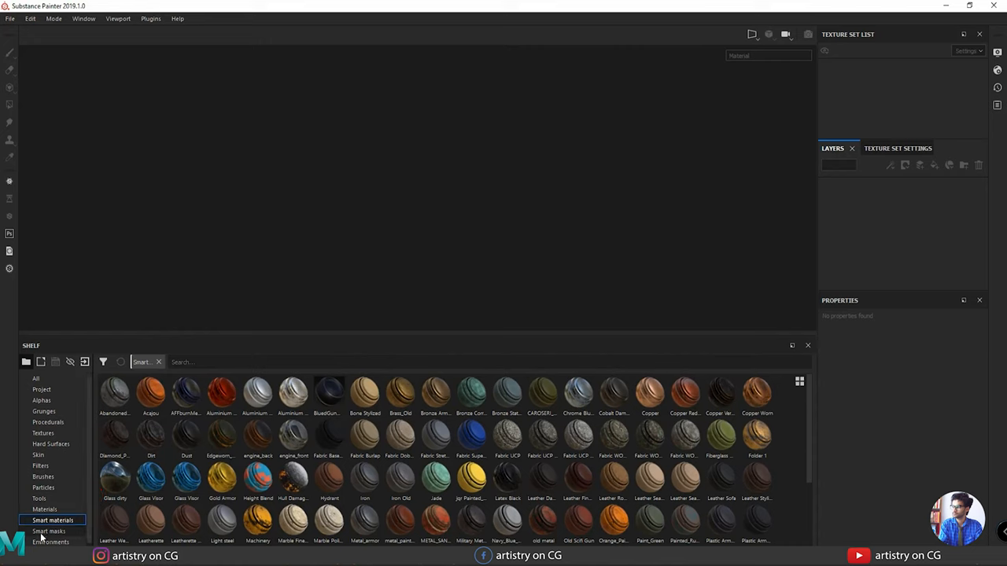
mouse_move(258, 428)
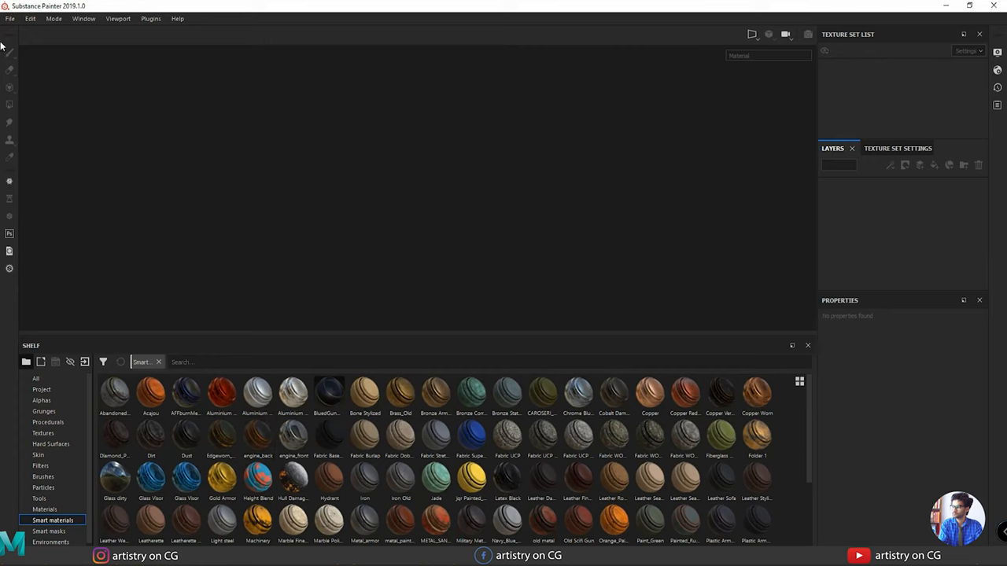
mouse_move(30, 69)
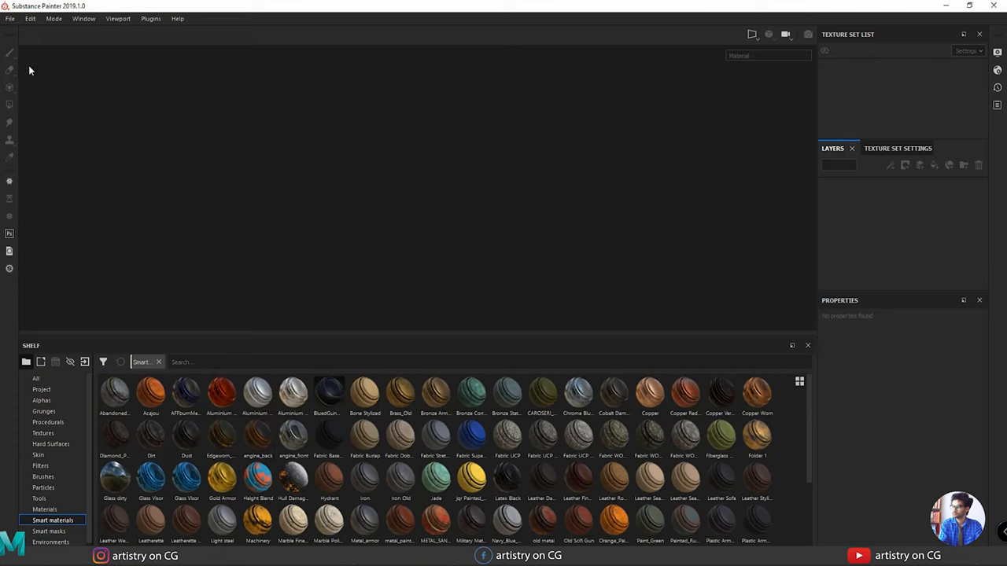
mouse_move(8, 44)
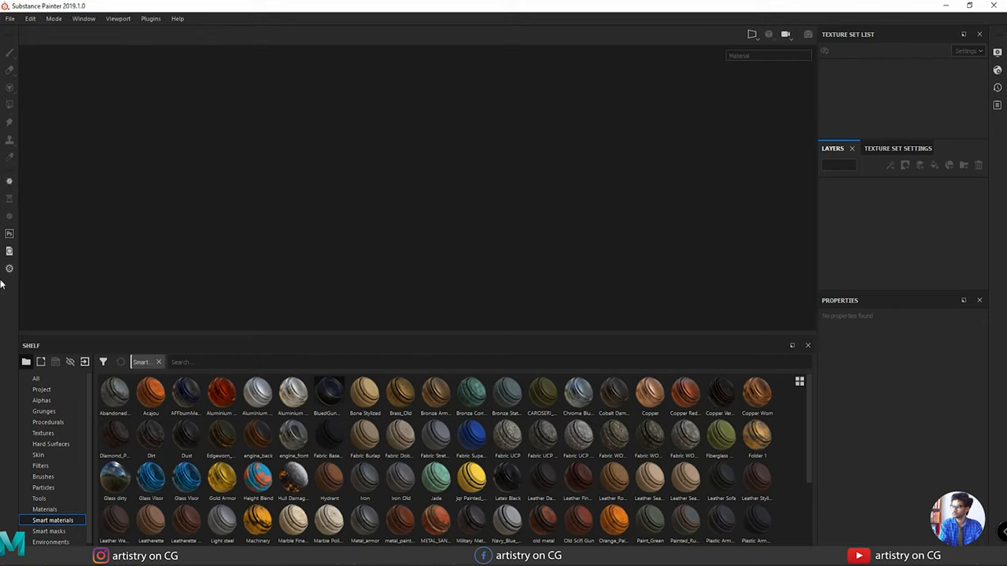
mouse_move(14, 61)
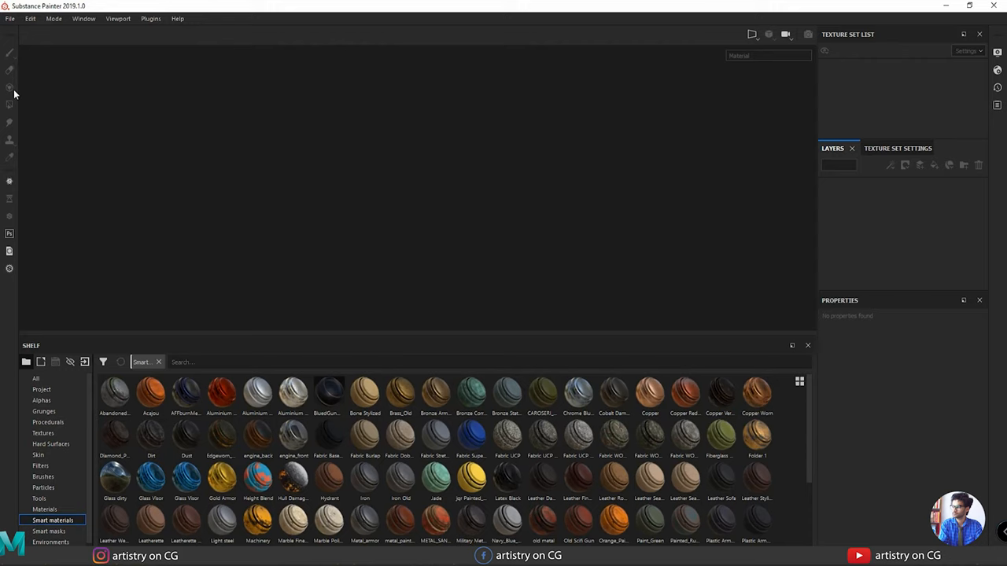
mouse_move(10, 88)
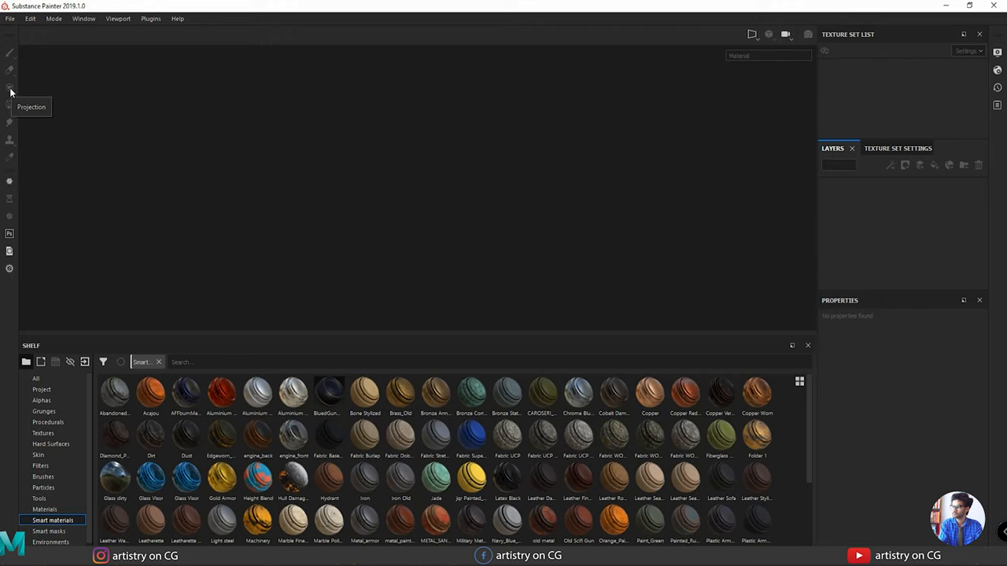
mouse_move(9, 90)
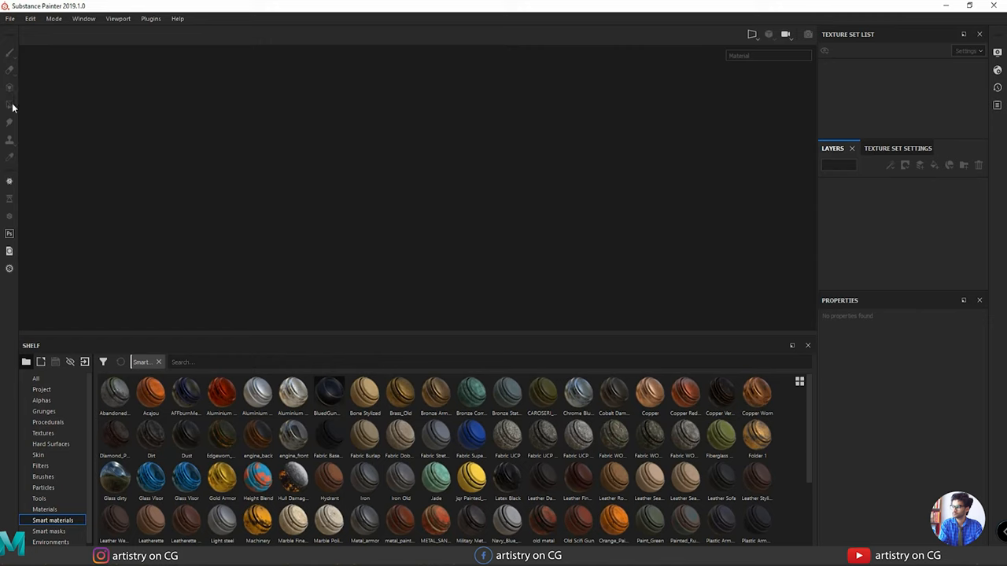
mouse_move(10, 104)
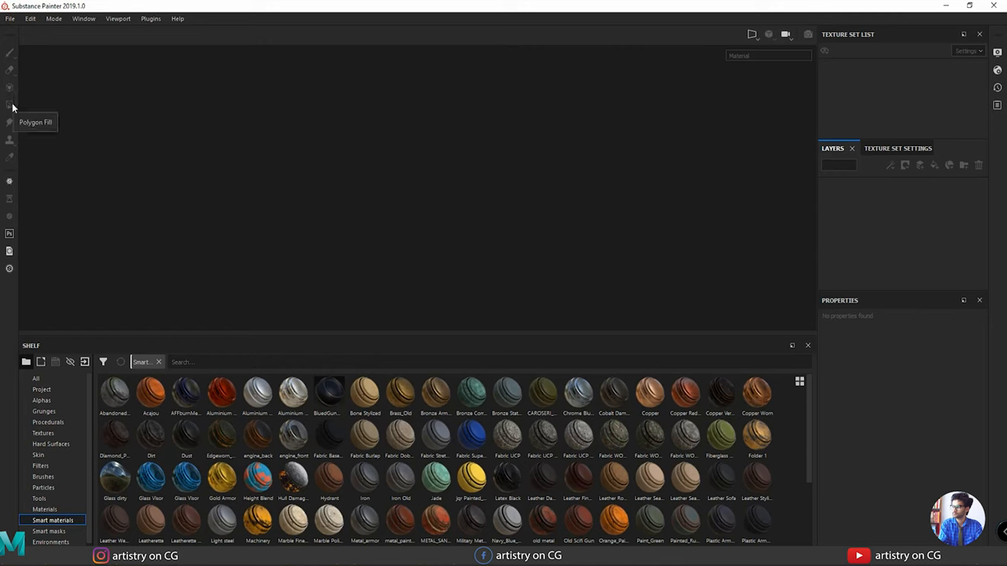
mouse_move(9, 124)
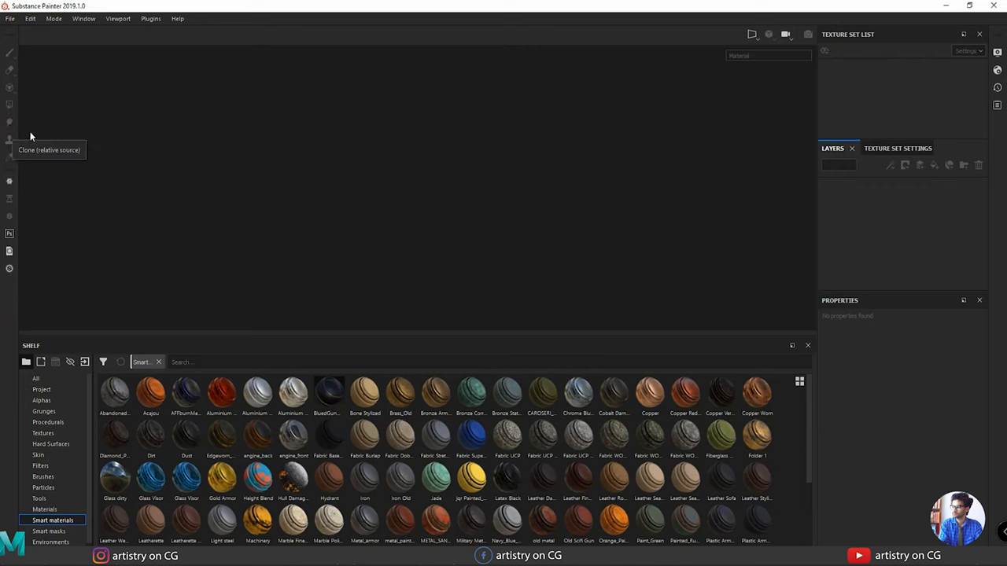
mouse_move(23, 233)
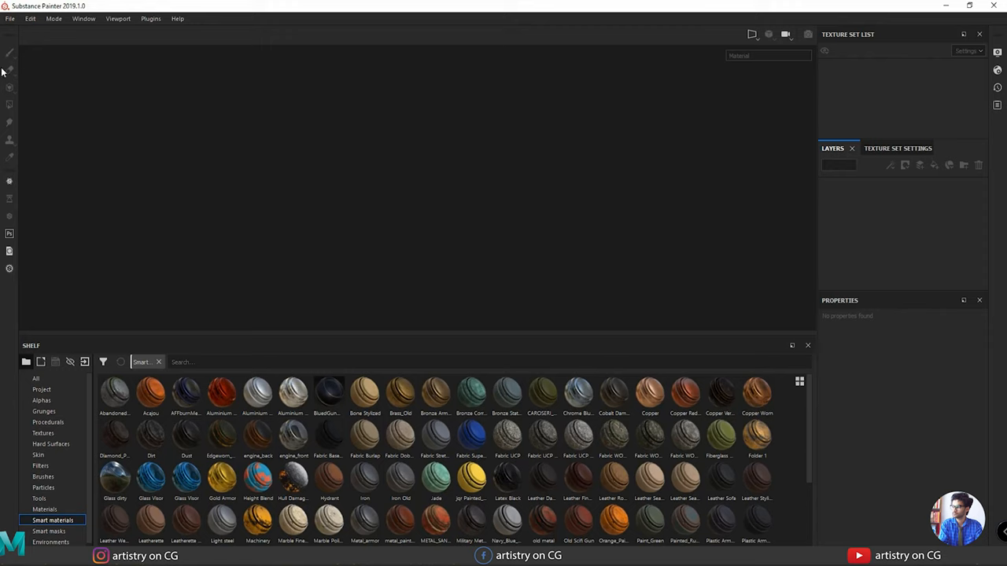
mouse_move(894, 113)
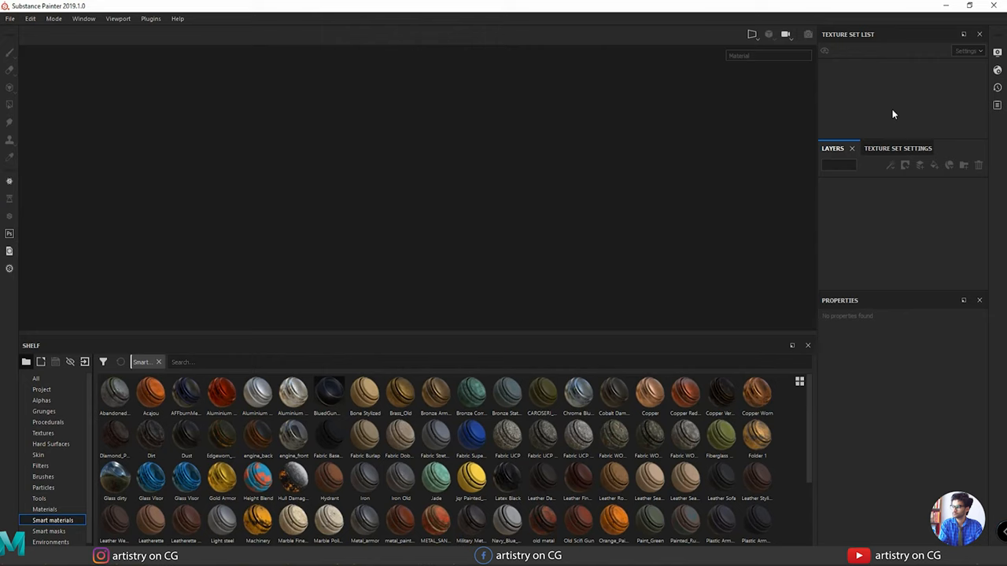
mouse_move(920, 191)
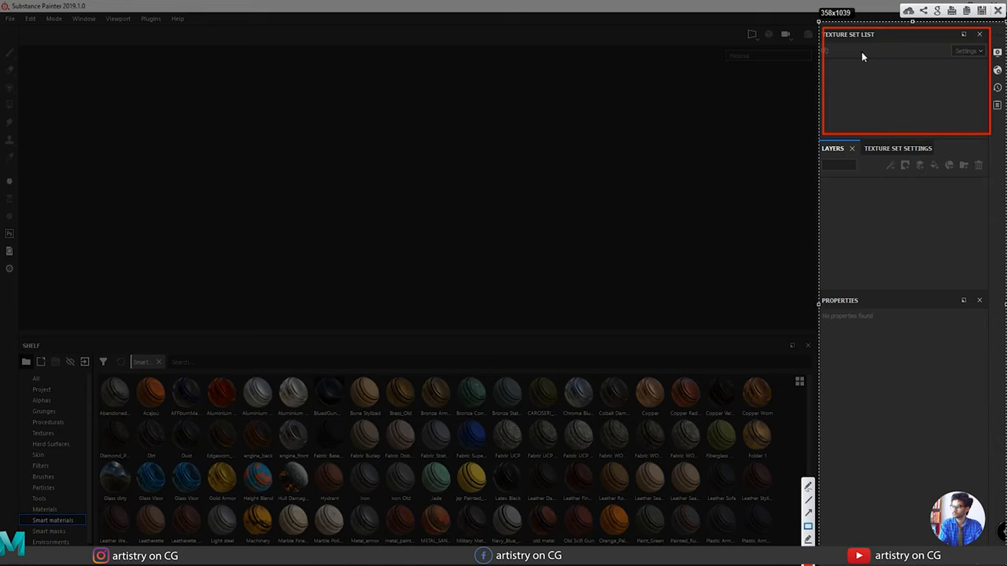
mouse_move(837, 69)
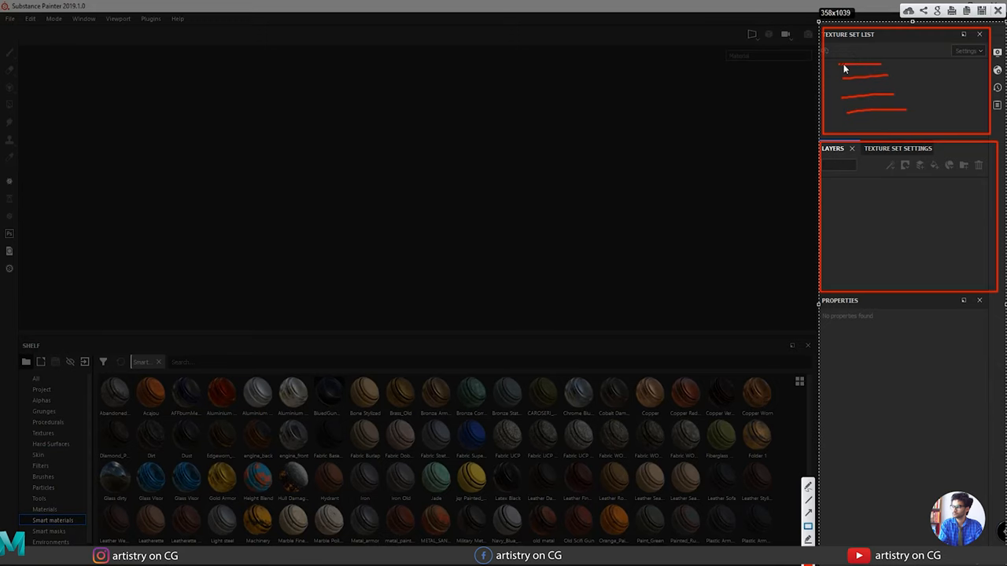
mouse_move(837, 189)
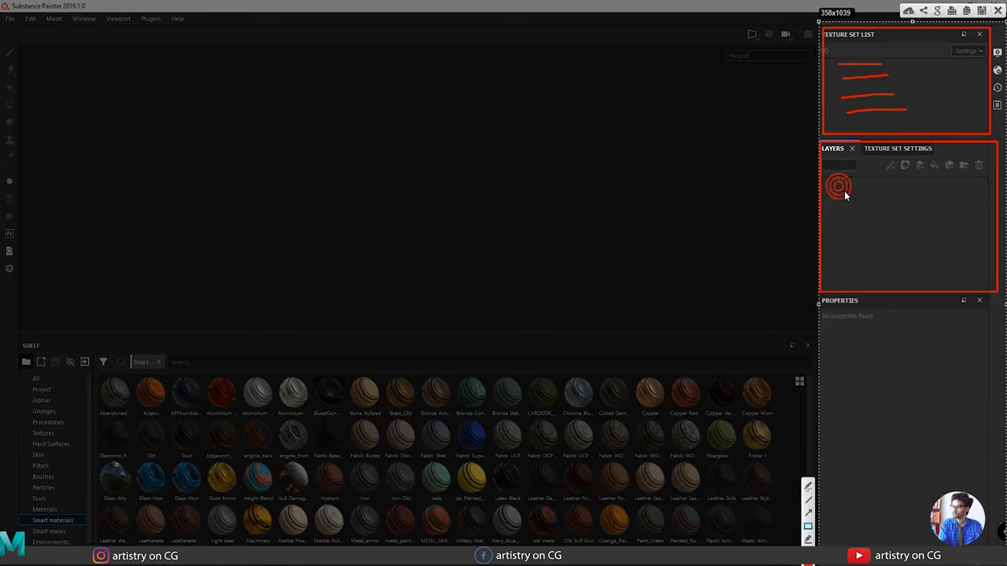
left_click(837, 186)
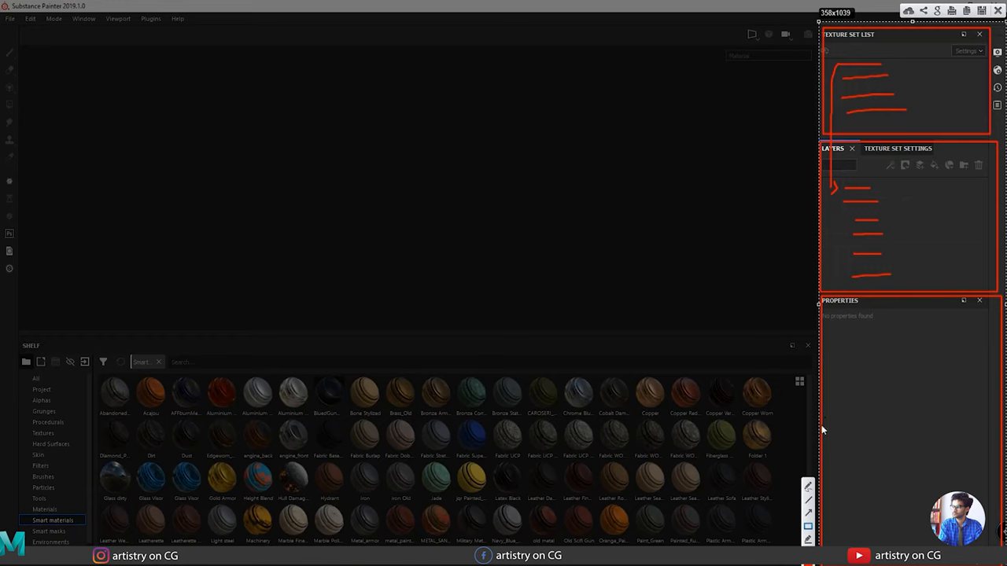
mouse_move(860, 195)
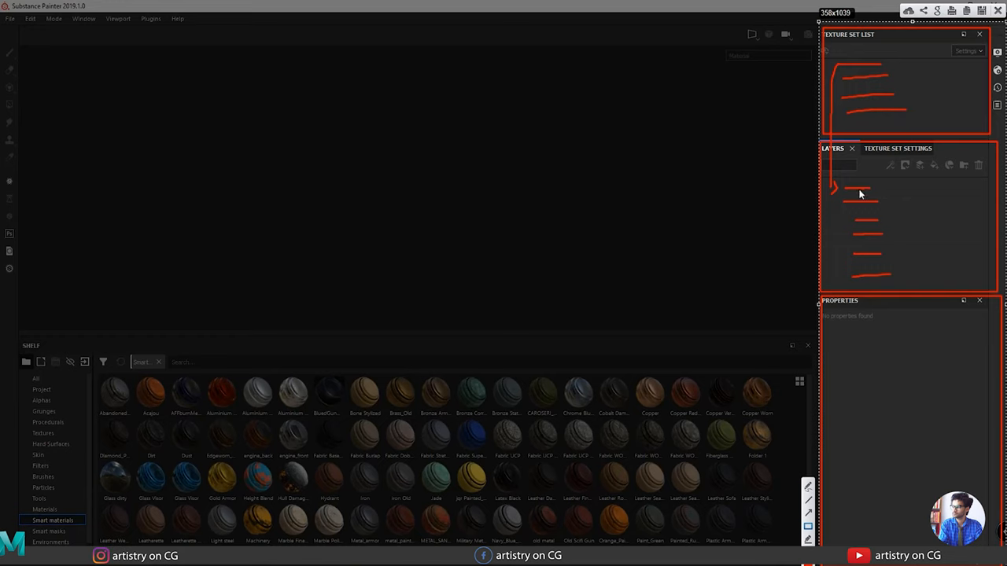
mouse_move(875, 195)
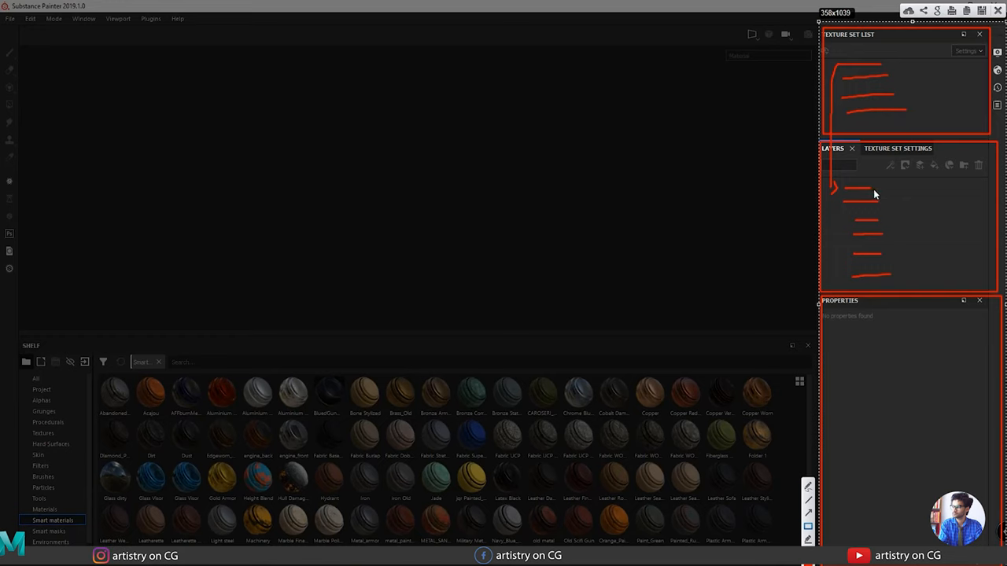
mouse_move(886, 192)
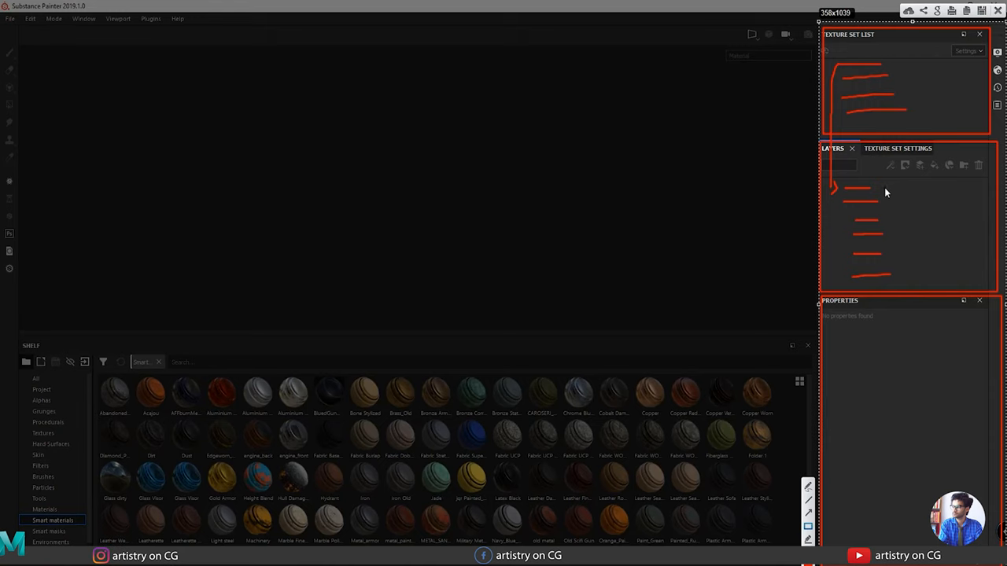
mouse_move(879, 196)
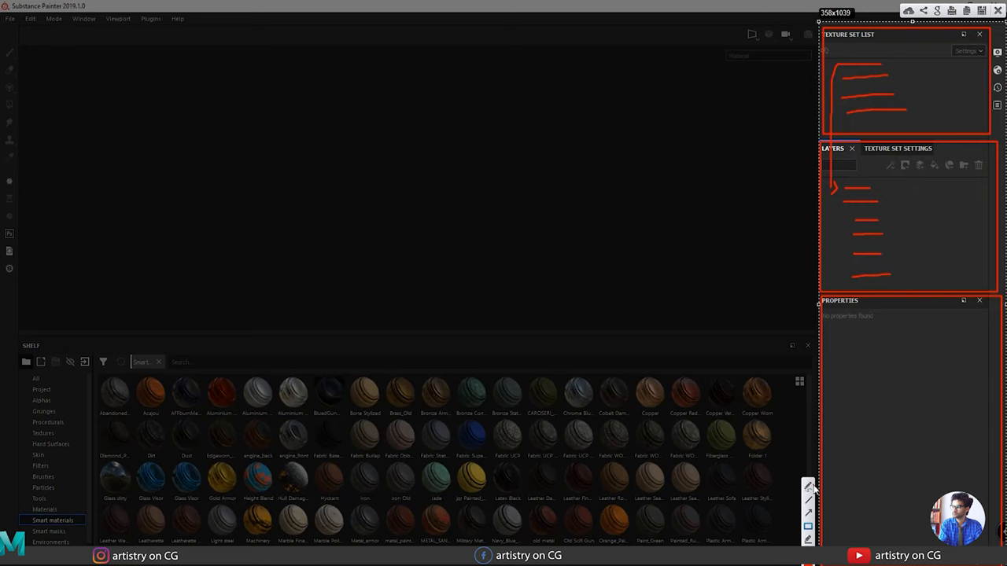
mouse_move(880, 187)
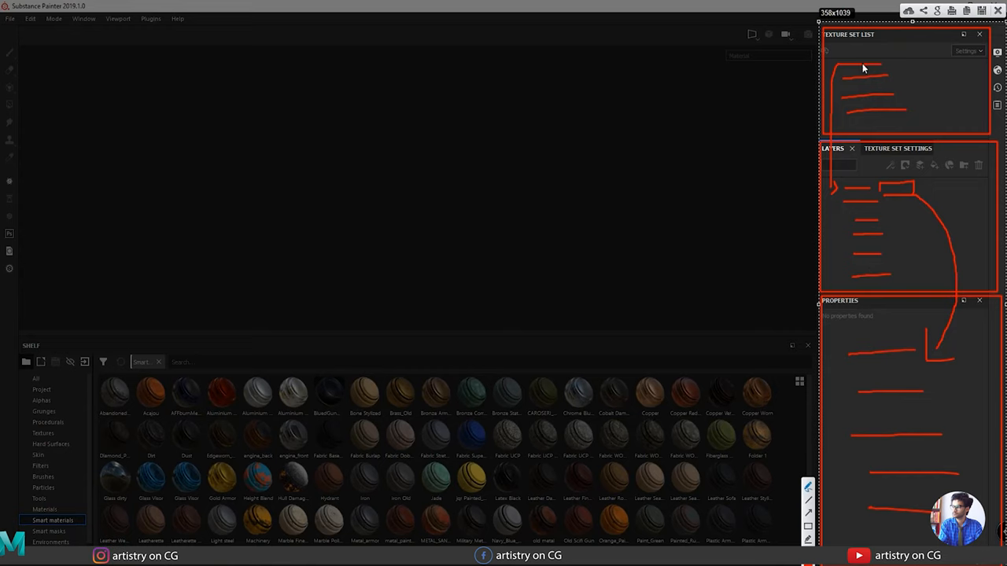
mouse_move(881, 183)
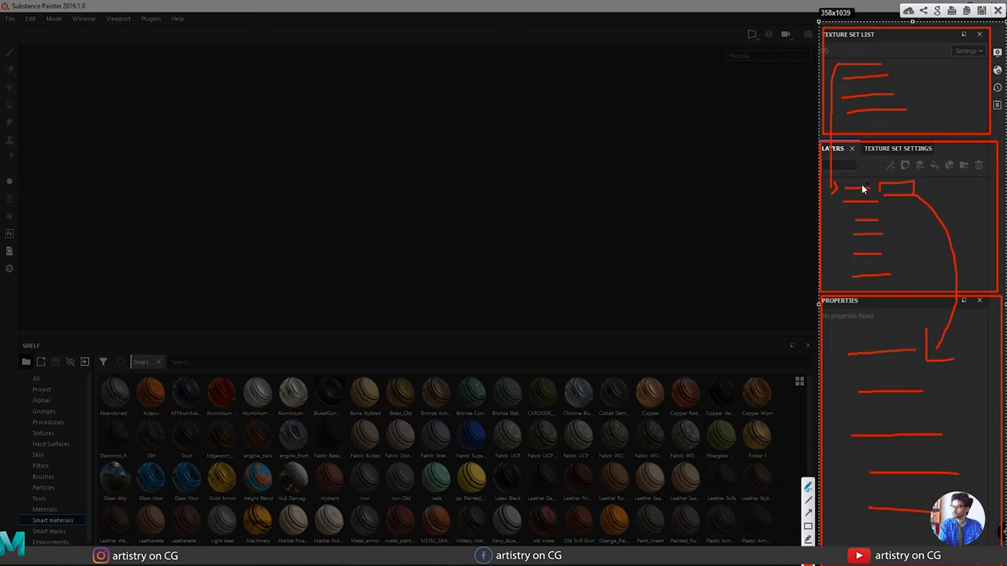
mouse_move(859, 214)
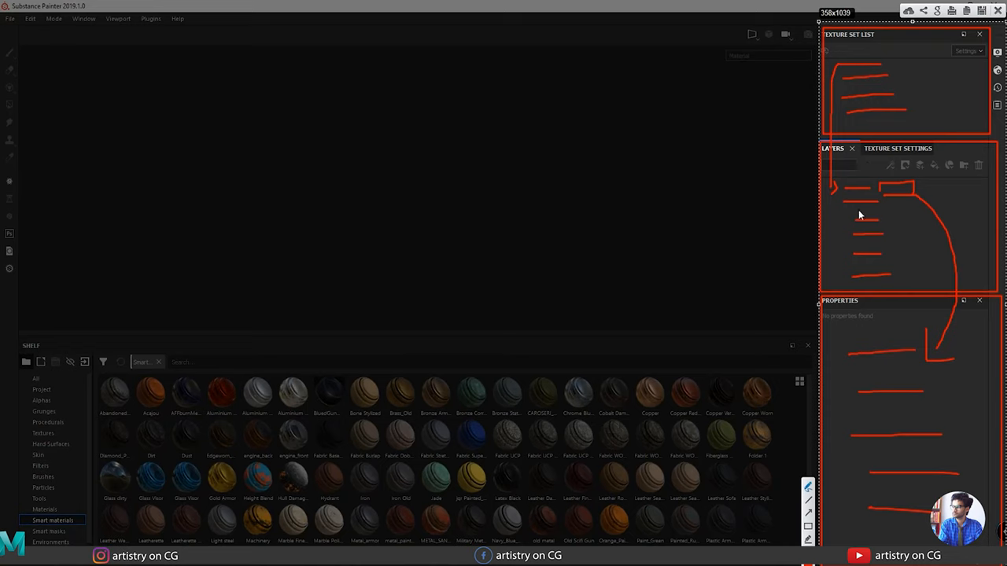
mouse_move(925, 482)
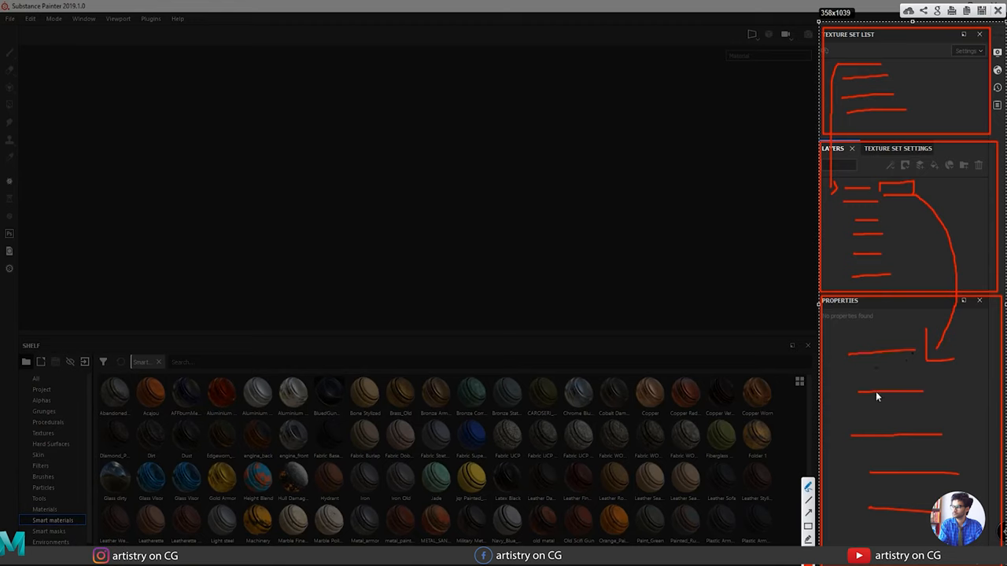
mouse_move(875, 419)
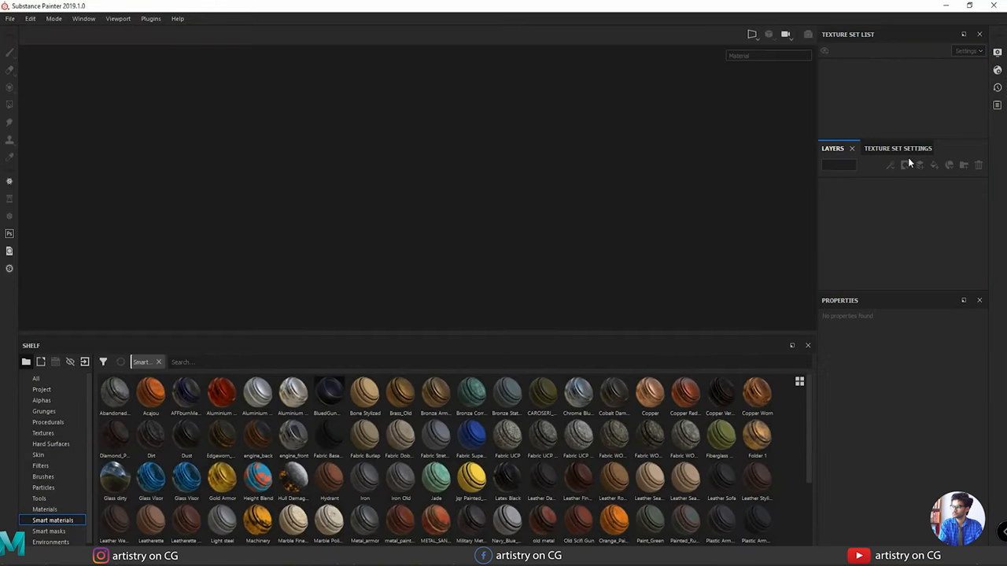
Step: Show the Texture Set Settings, glance back at Layers, and return to Texture Set Settings
left_click(883, 148)
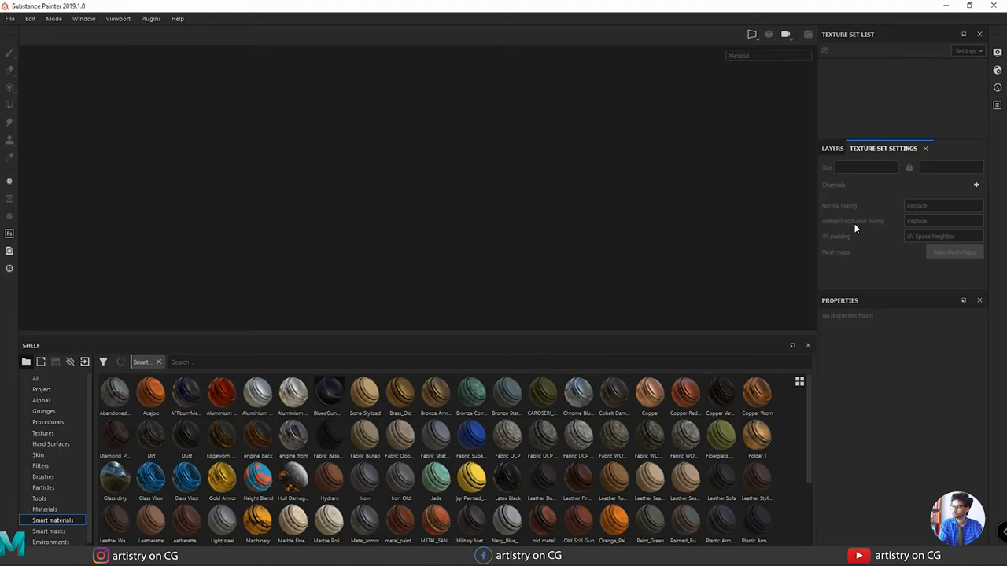
mouse_move(892, 266)
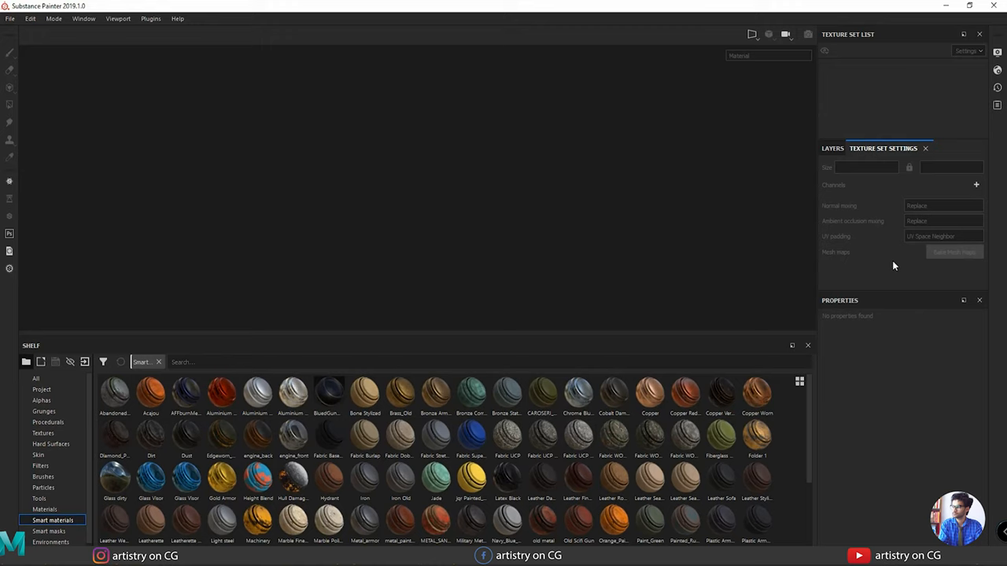
left_click(832, 148)
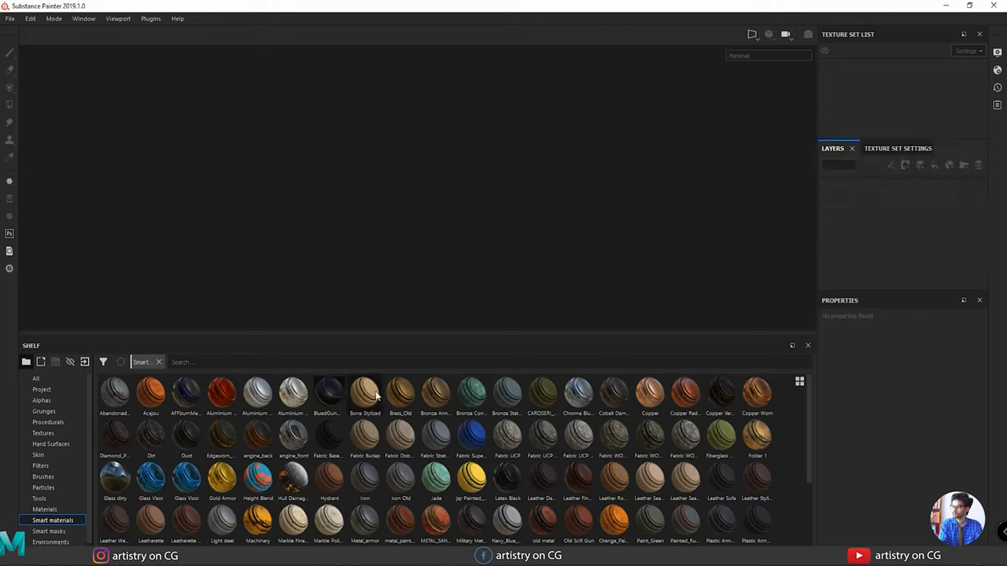
left_click(884, 148)
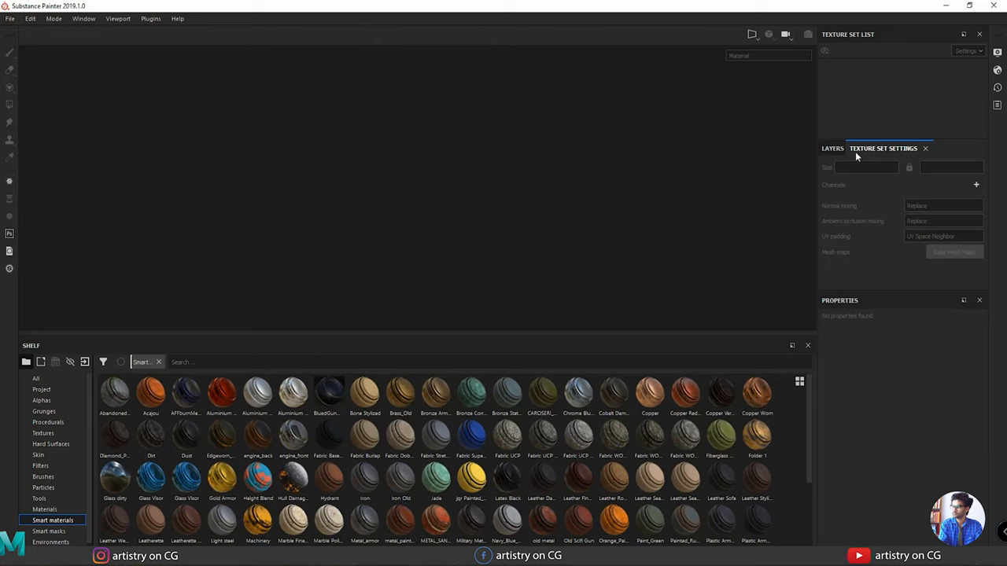
mouse_move(697, 126)
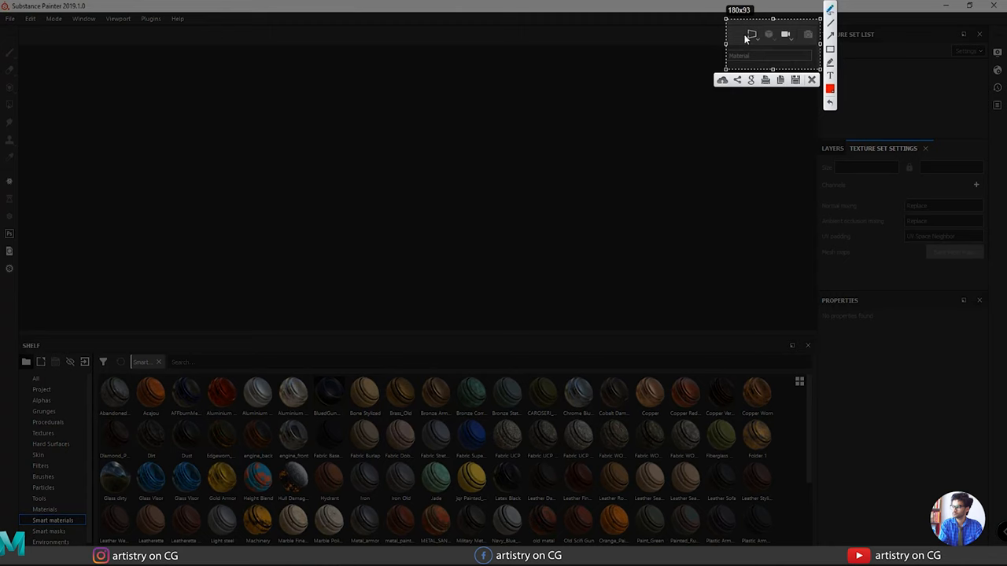
mouse_move(786, 41)
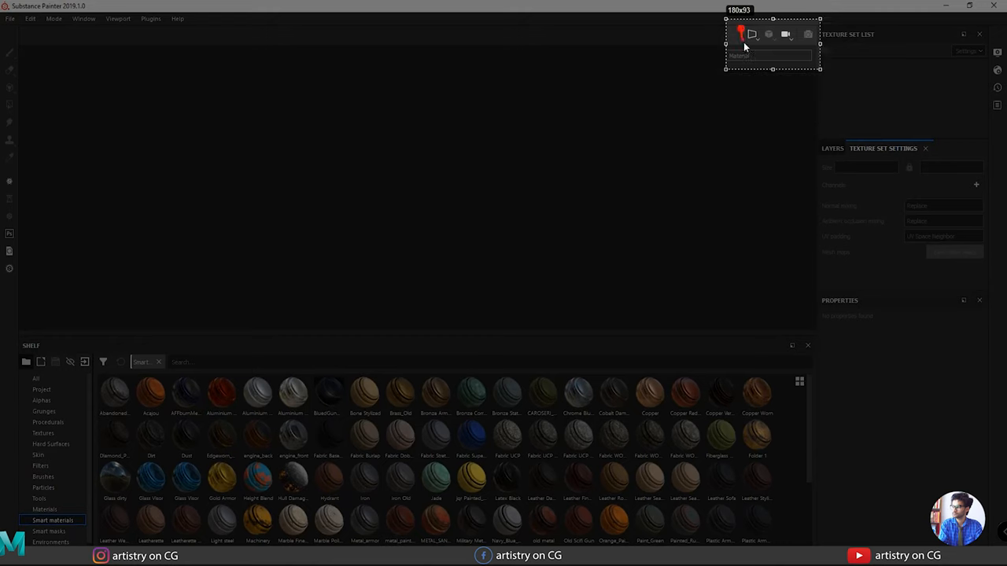
left_click(752, 34)
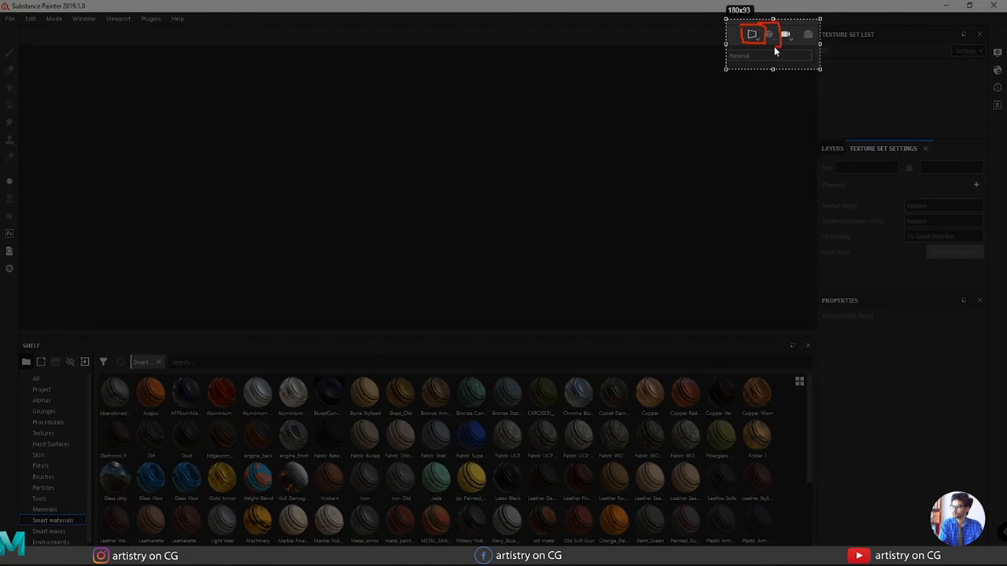
left_click(752, 35)
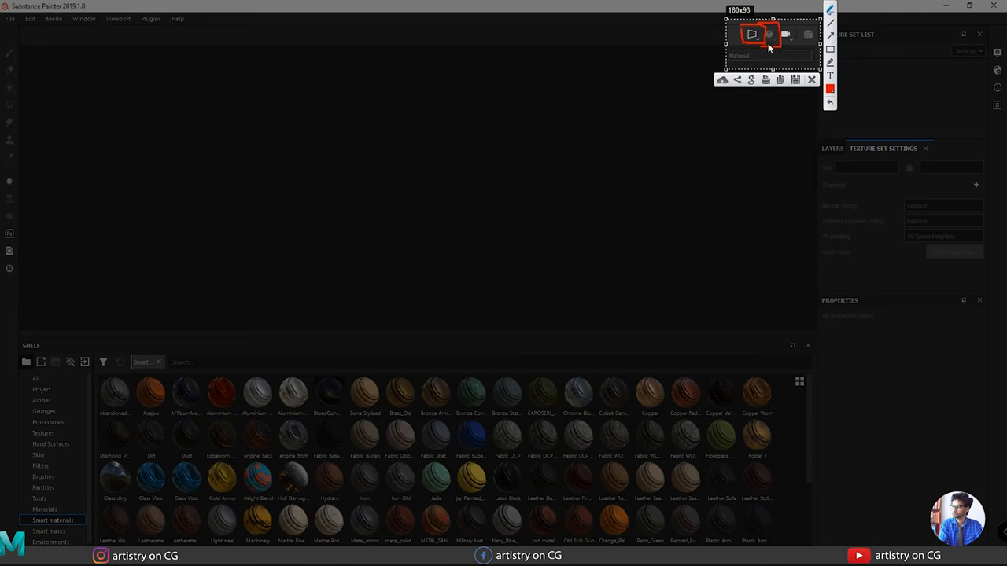
mouse_move(343, 164)
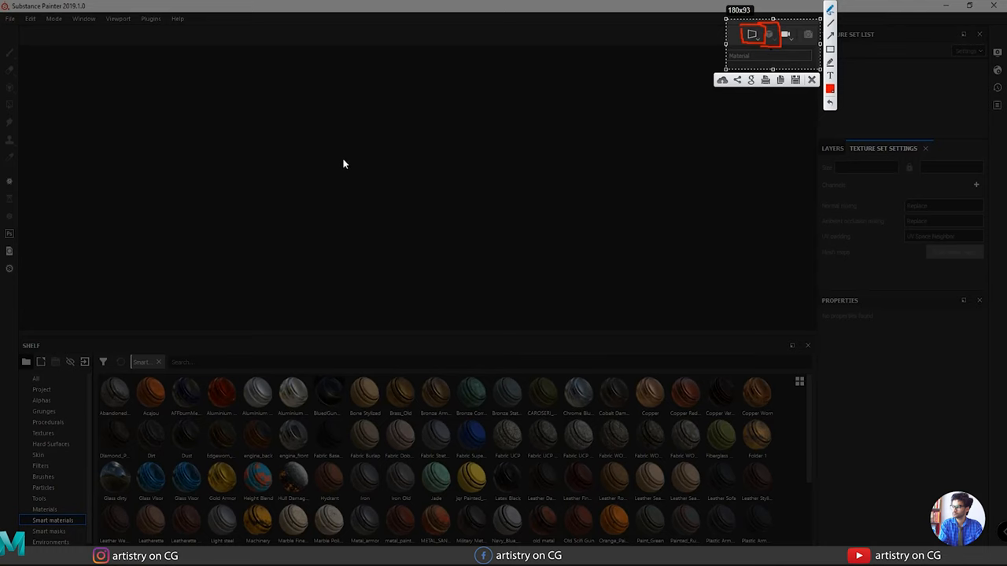
mouse_move(444, 164)
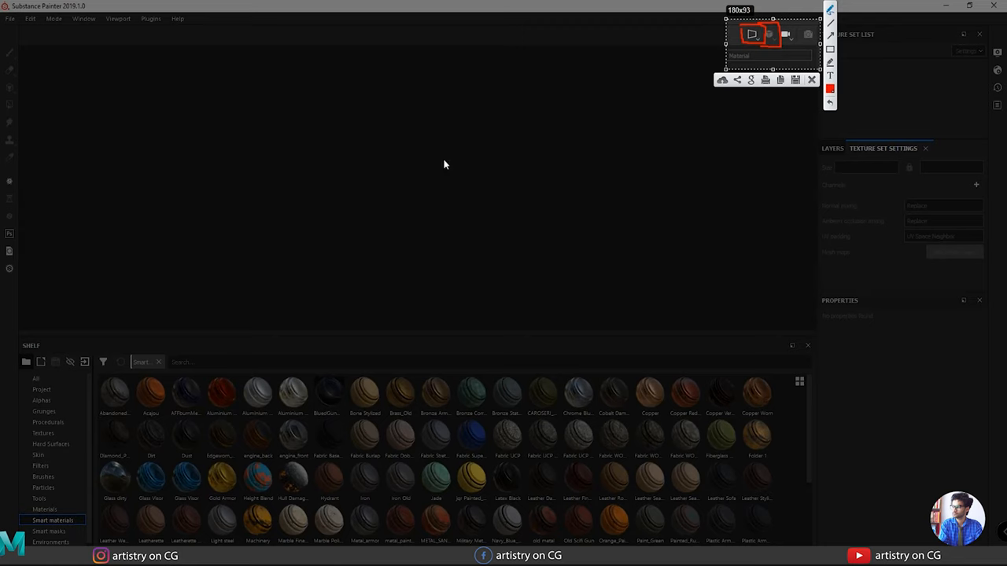
mouse_move(507, 94)
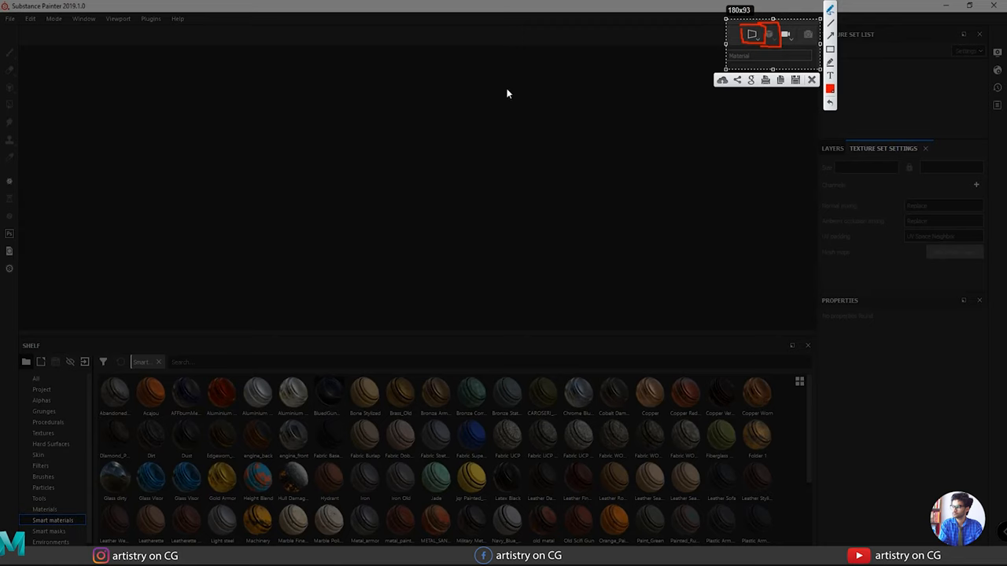
mouse_move(497, 82)
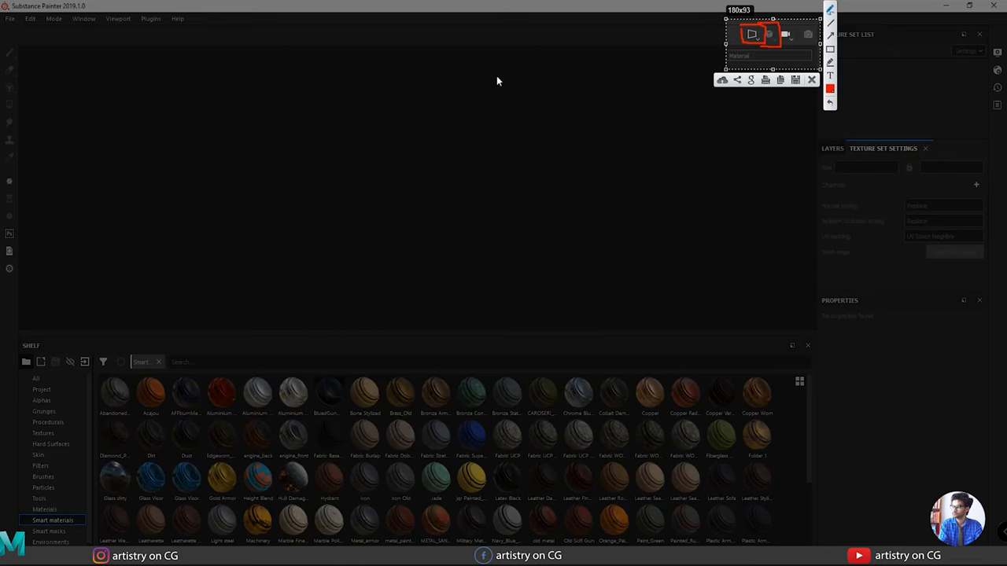
mouse_move(699, 55)
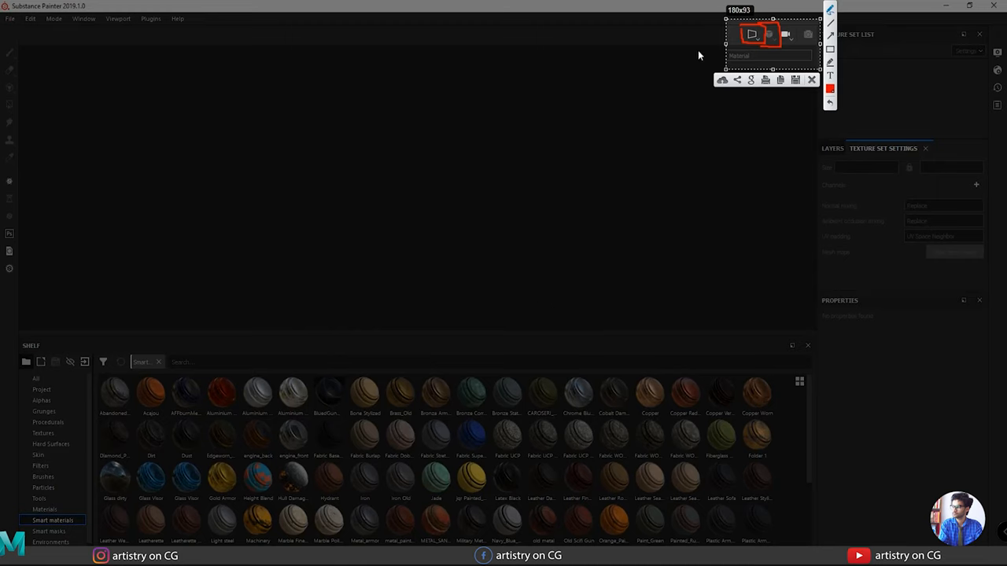
mouse_move(321, 315)
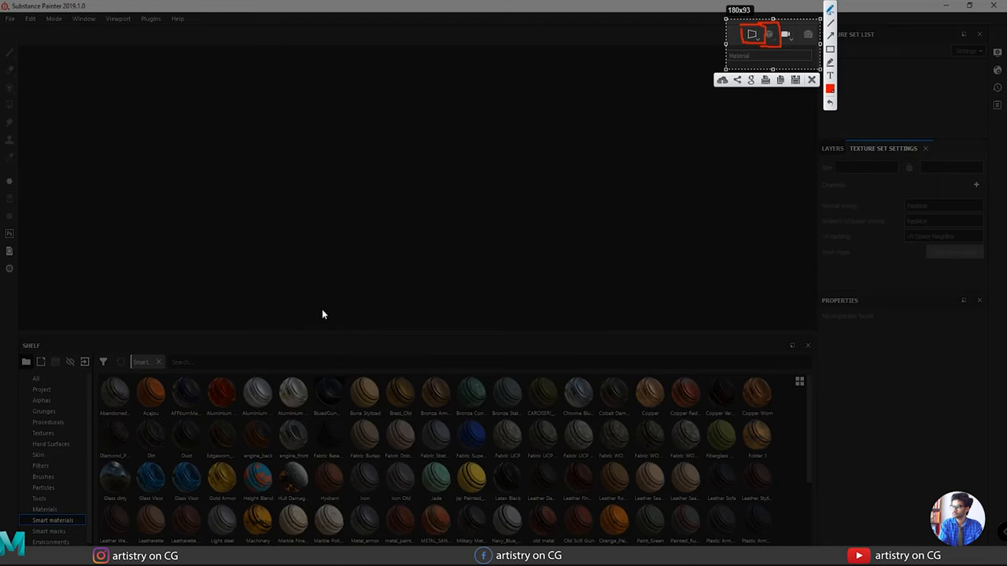